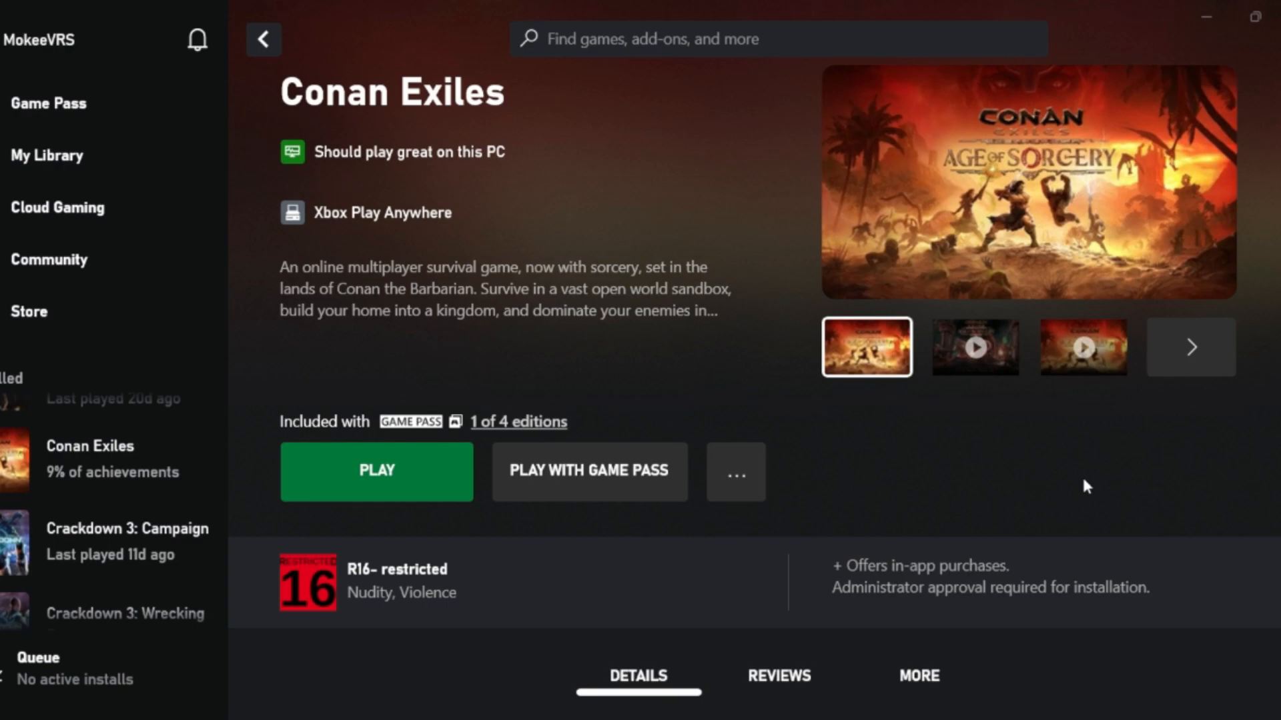
{"action": "mouse_move", "coordinate": [1031, 519]}
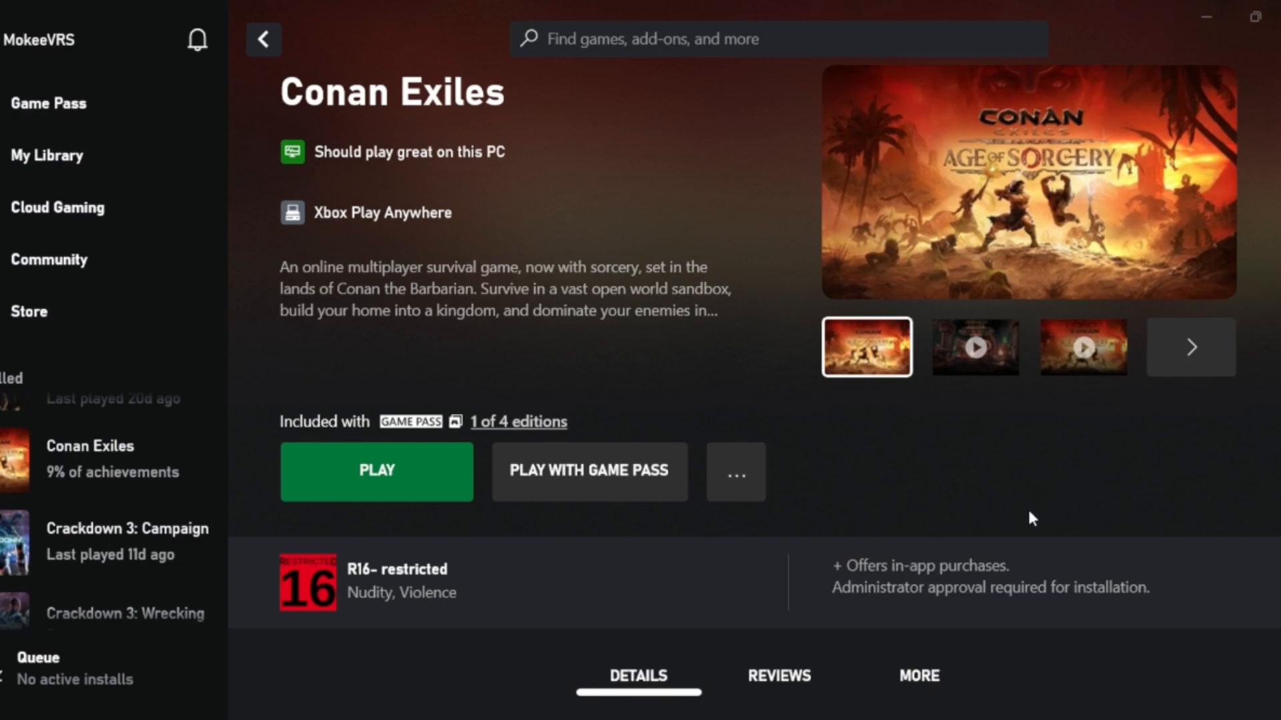
{"action": "mouse_move", "coordinate": [833, 523]}
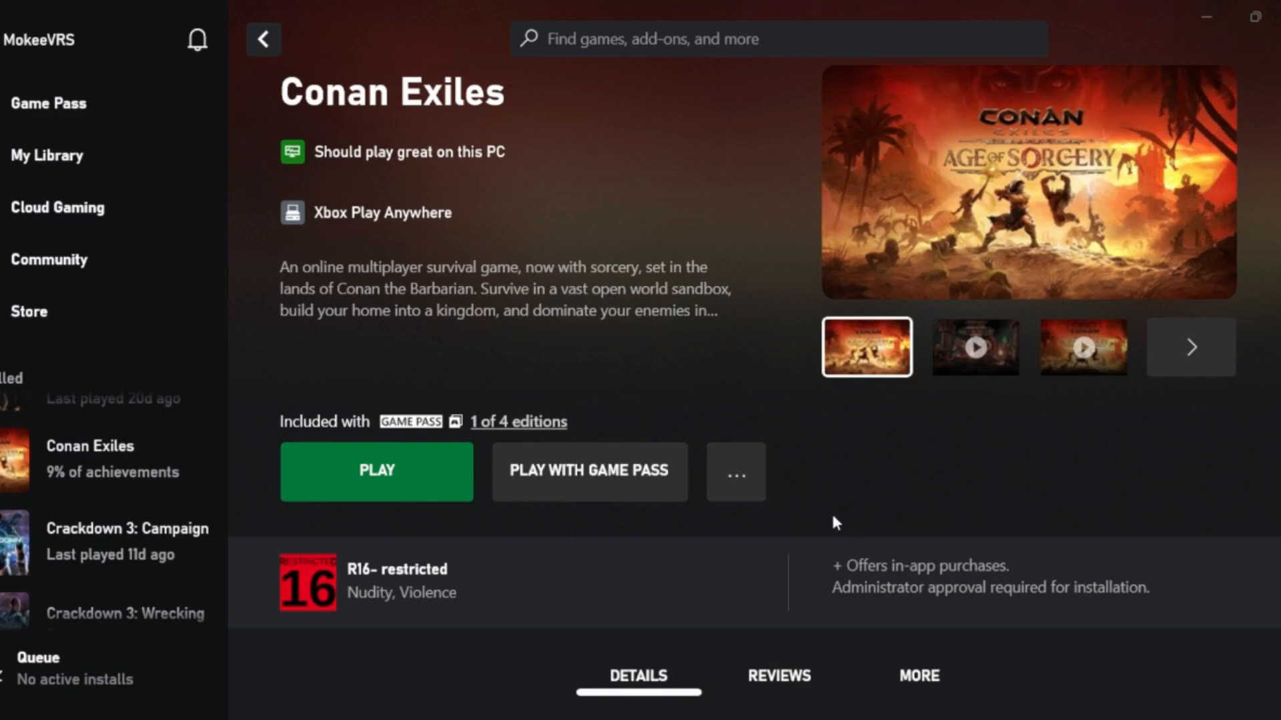
{"action": "mouse_move", "coordinate": [815, 446]}
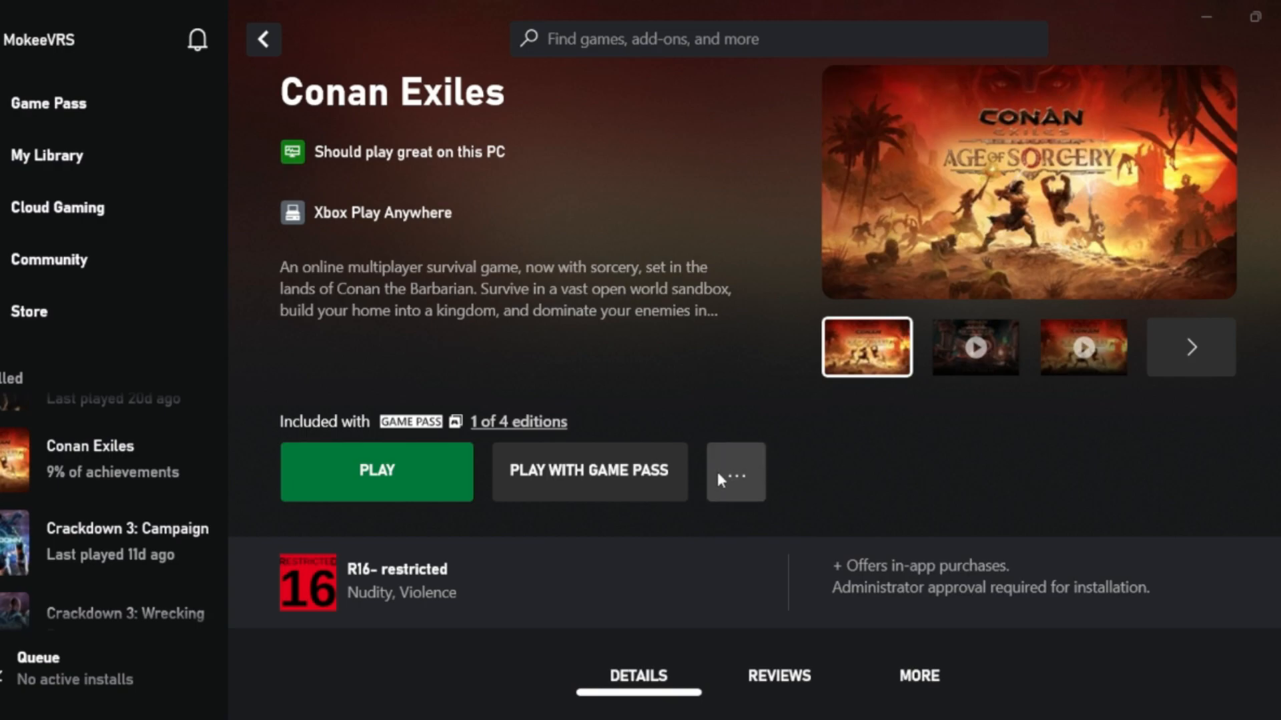
{"action": "mouse_move", "coordinate": [734, 472]}
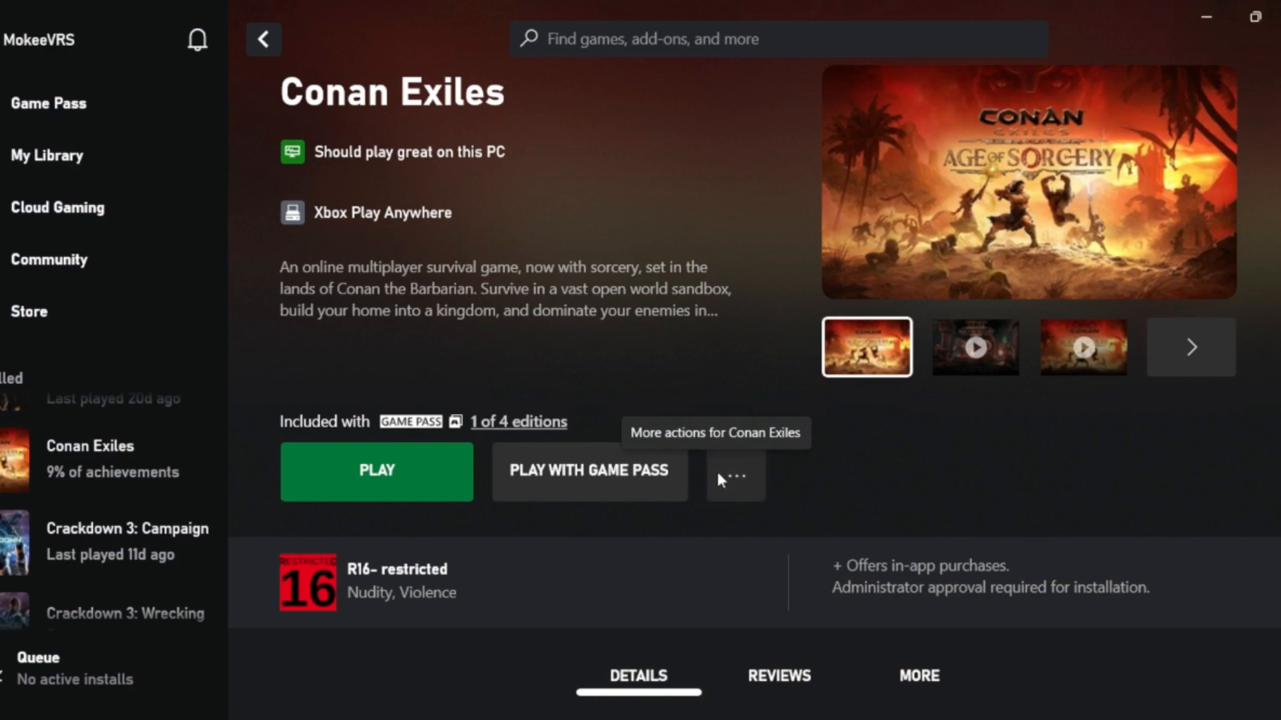
Go from WindowsNoEditor into ConanSandbox > Mods and open modlist in Notepad.
{"action": "left_click", "coordinate": [734, 477]}
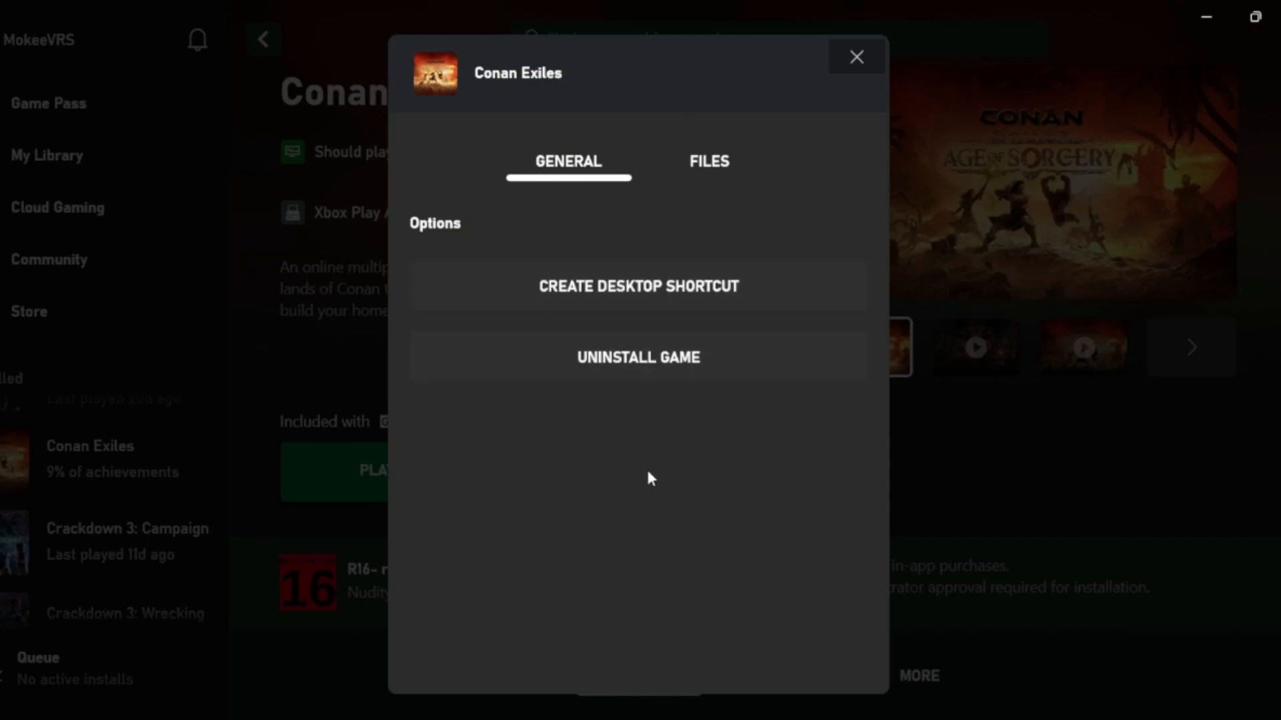
{"action": "mouse_move", "coordinate": [785, 195]}
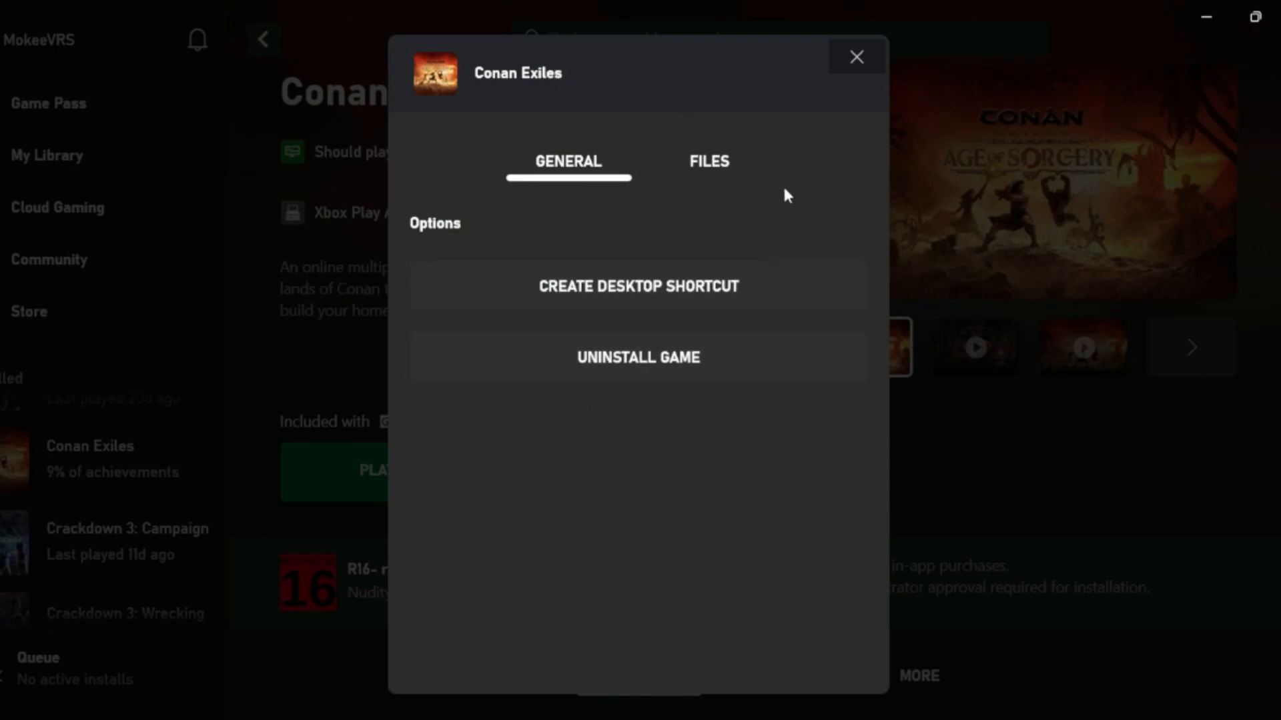
{"action": "left_click", "coordinate": [856, 57]}
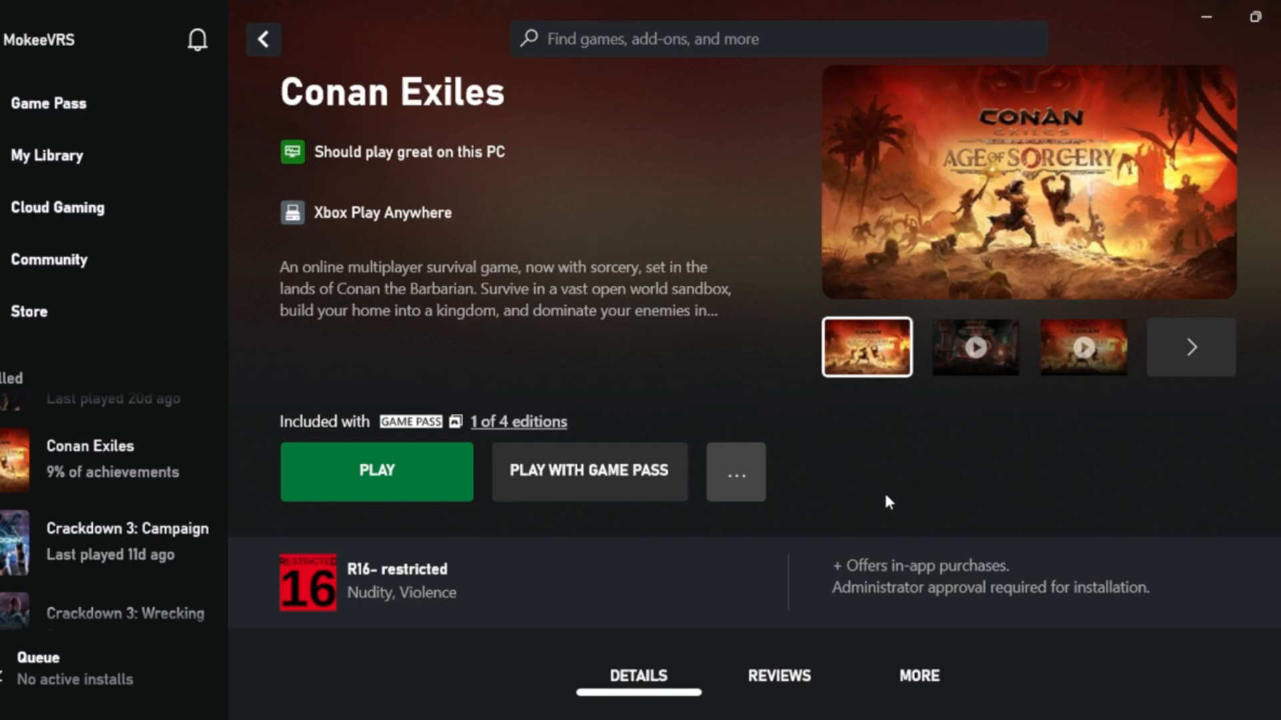
{"action": "mouse_move", "coordinate": [866, 534]}
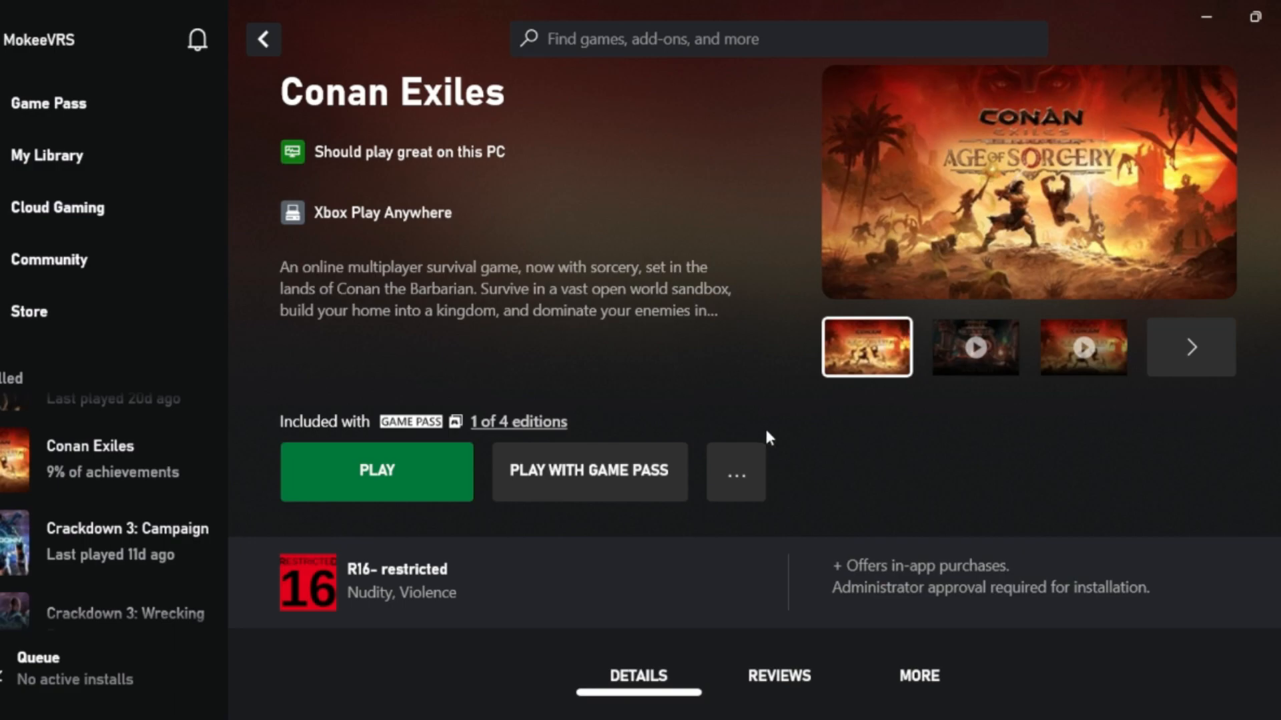
{"action": "mouse_move", "coordinate": [923, 491]}
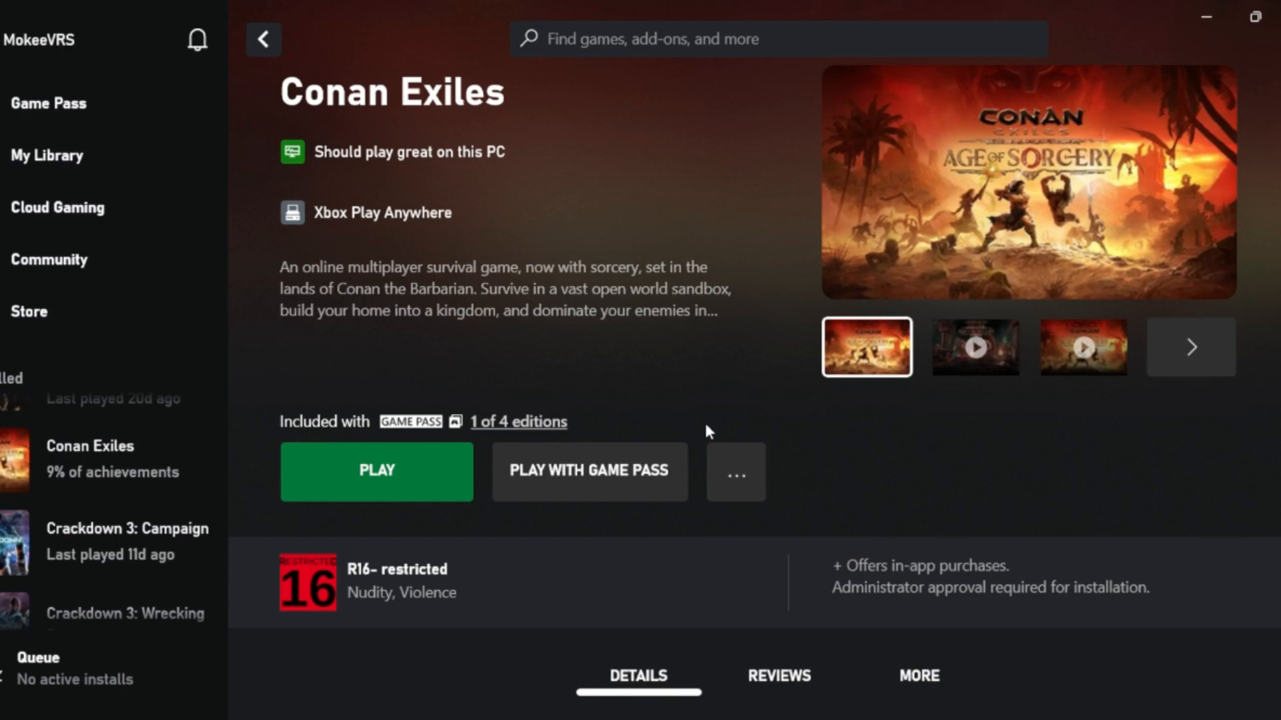
{"action": "mouse_move", "coordinate": [743, 549]}
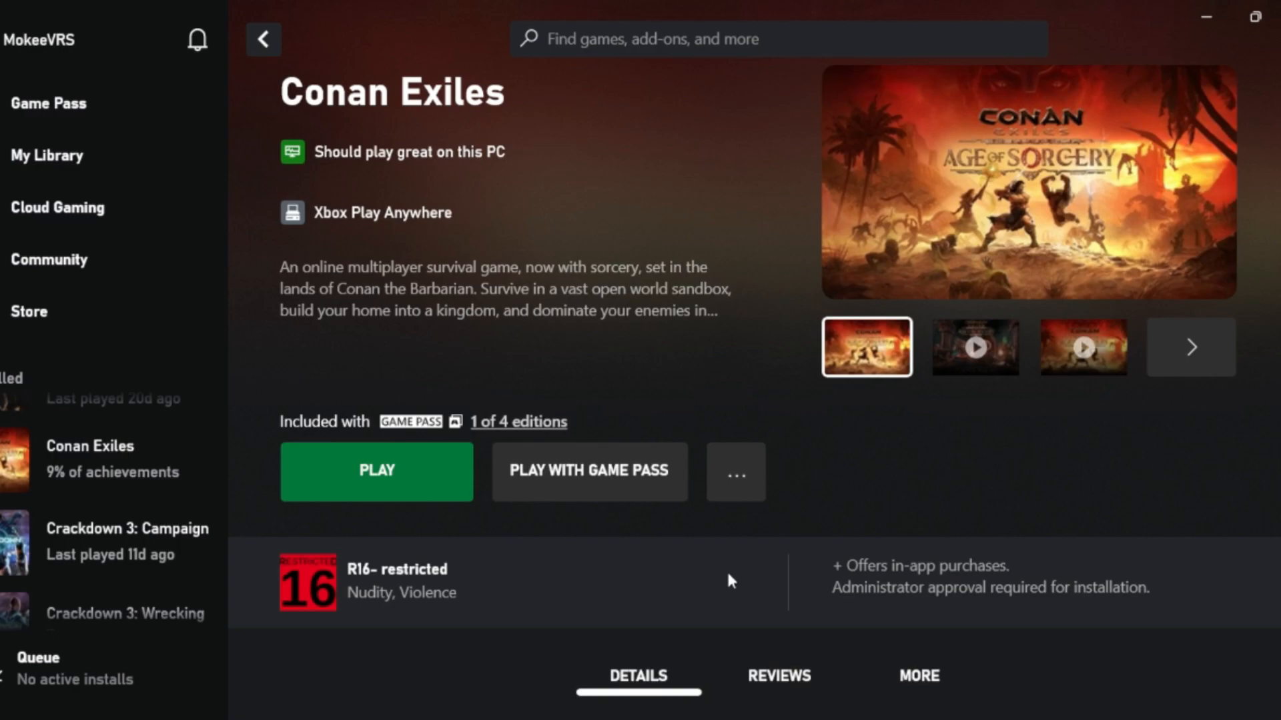
{"action": "mouse_move", "coordinate": [662, 589]}
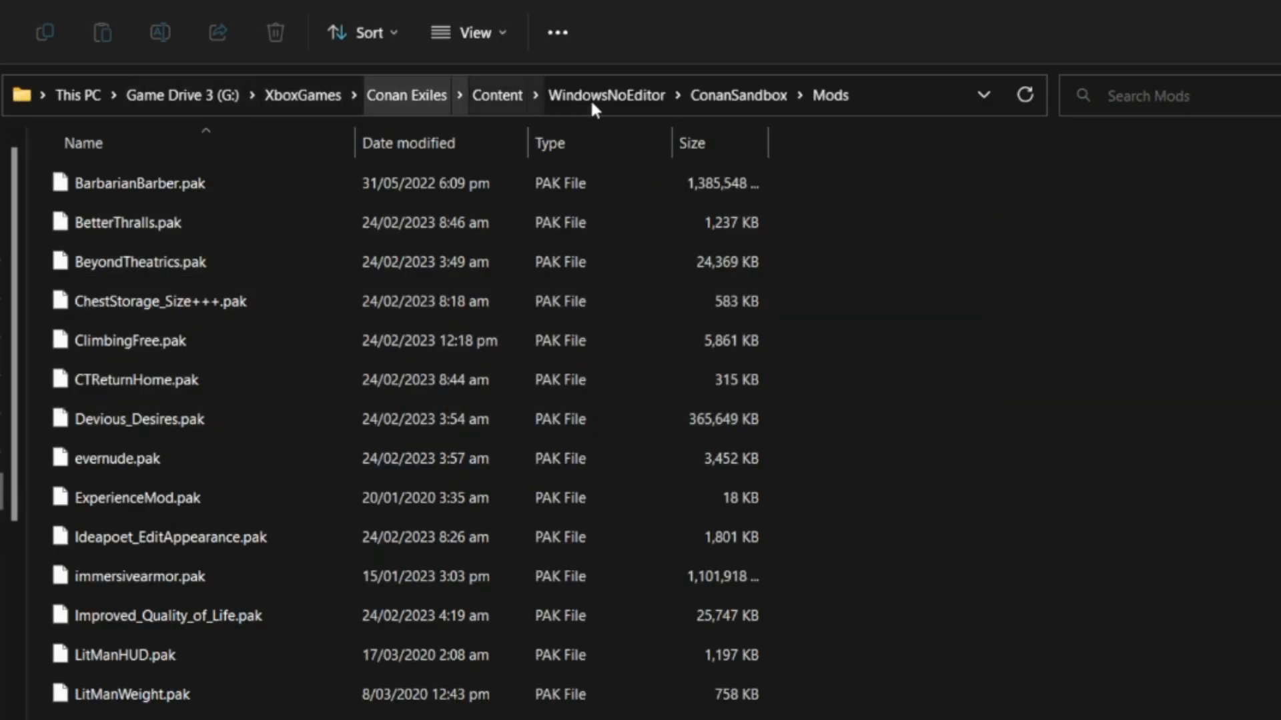
{"action": "left_click", "coordinate": [606, 95]}
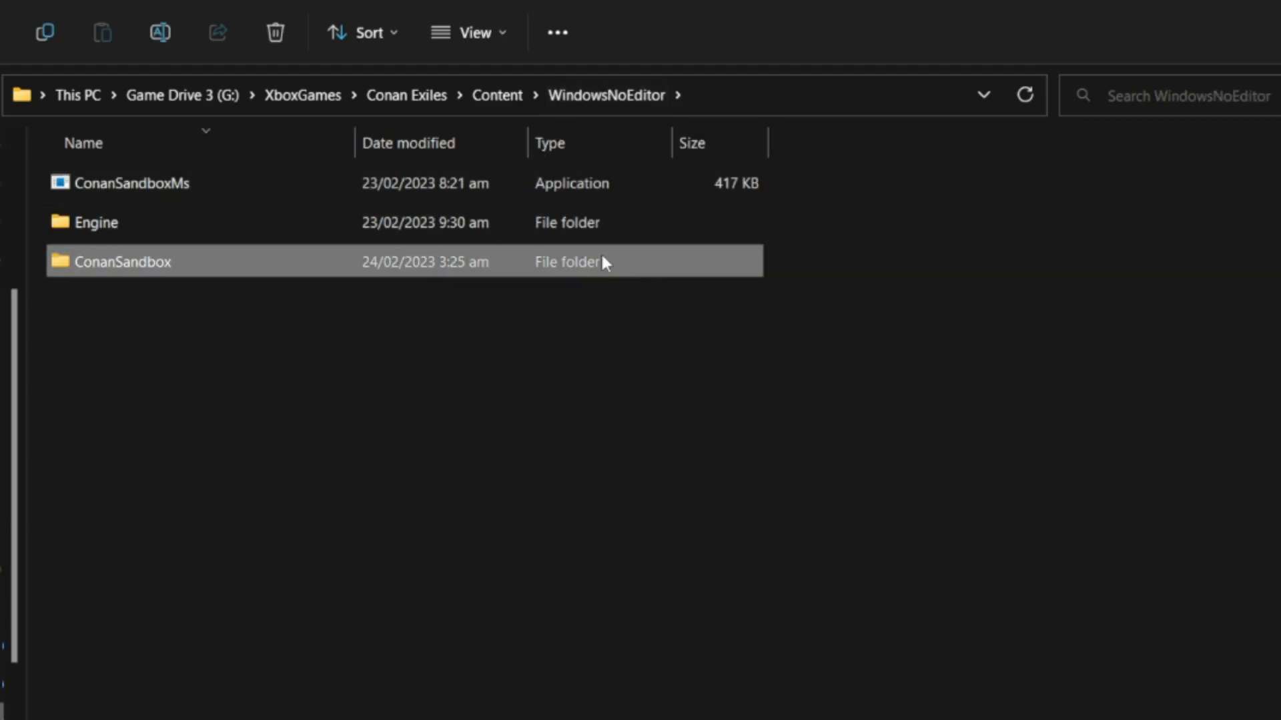
{"action": "double_click", "coordinate": [122, 261]}
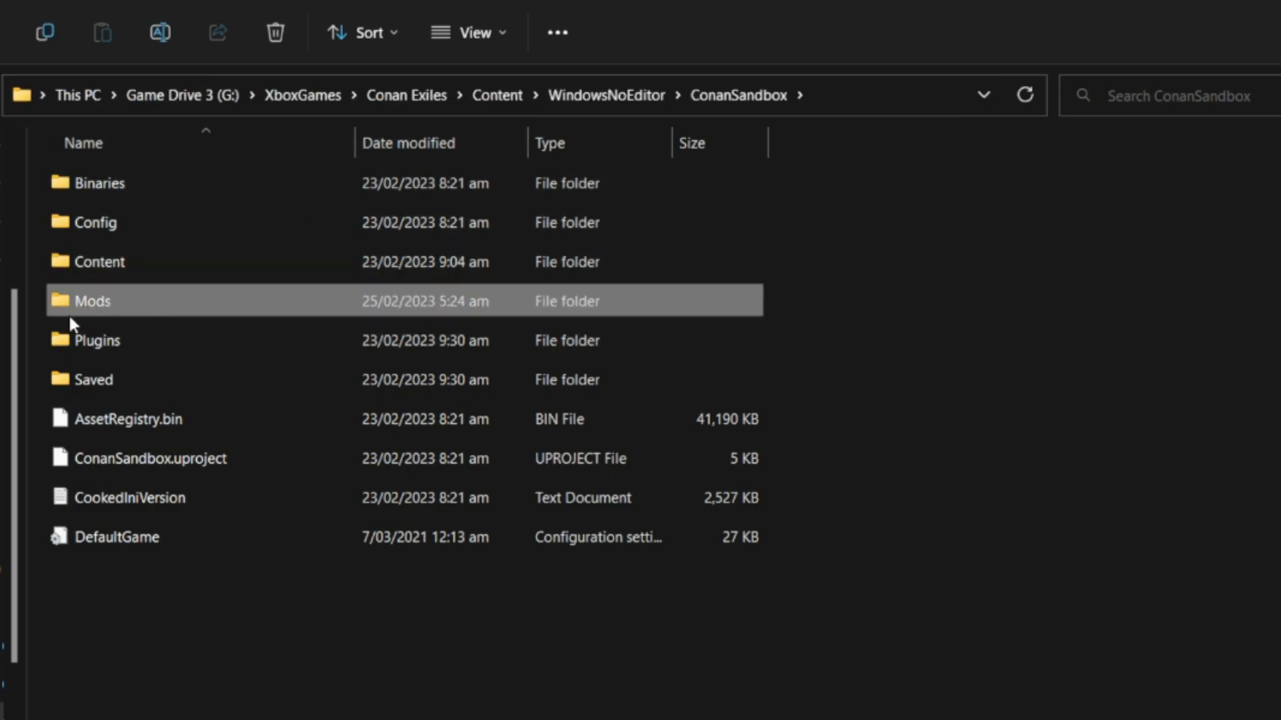
{"action": "mouse_move", "coordinate": [94, 314]}
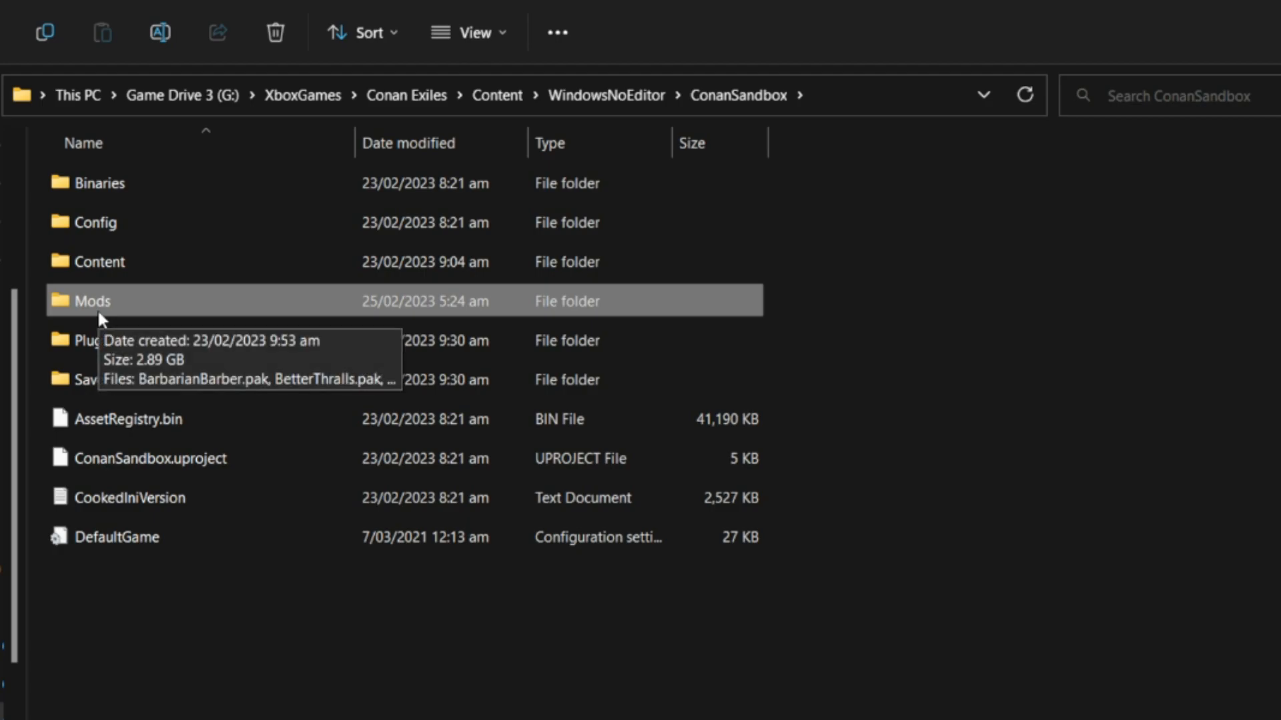
{"action": "double_click", "coordinate": [93, 301]}
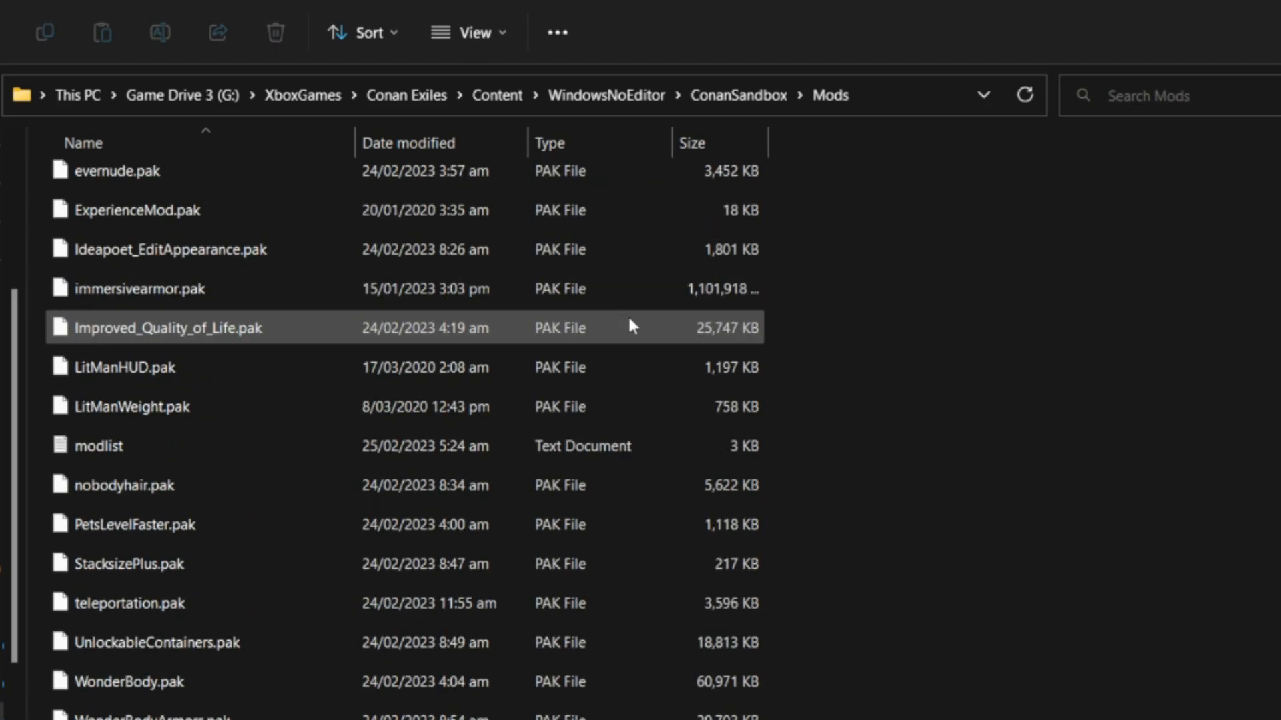
{"action": "left_click", "coordinate": [126, 484]}
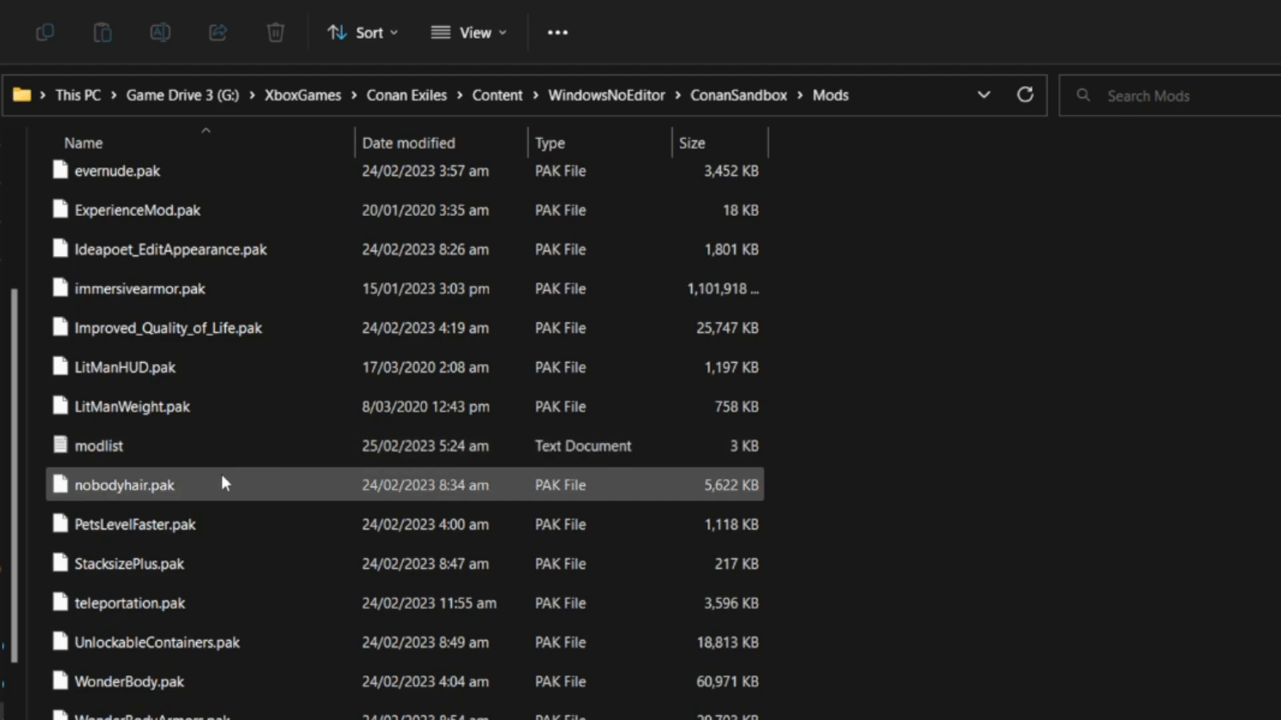
{"action": "double_click", "coordinate": [98, 445]}
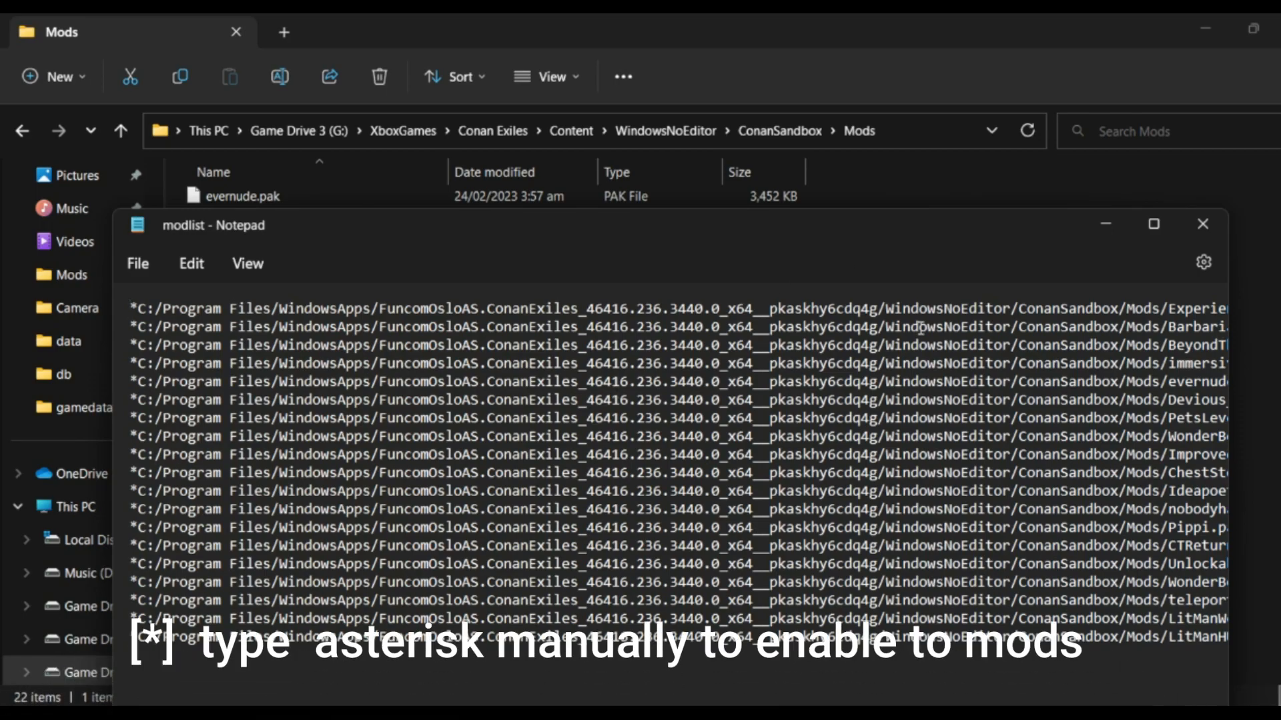
Add a LitManHUD.pak line below the mod paths, select it, then highlight the first asterisk.
{"action": "left_click", "coordinate": [1152, 223]}
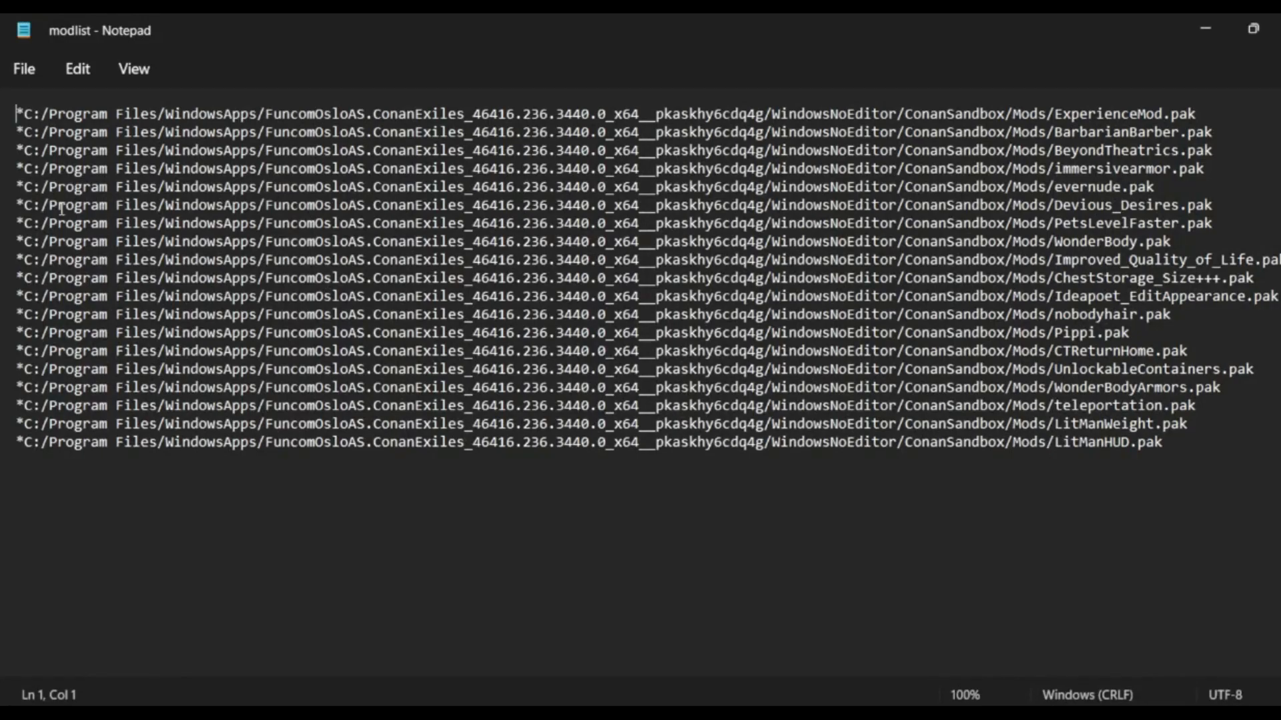
{"action": "left_click_drag", "start_coordinate": [25, 112], "coordinate": [196, 112]}
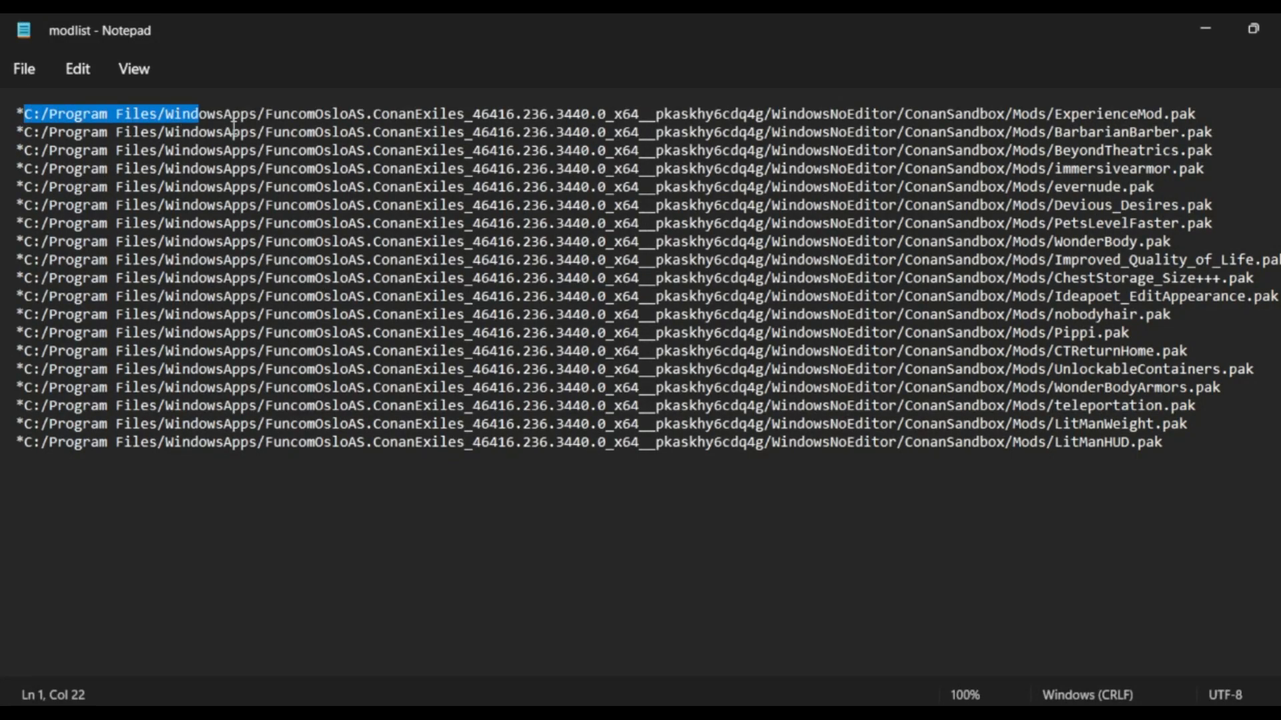
{"action": "double_click", "coordinate": [1108, 441]}
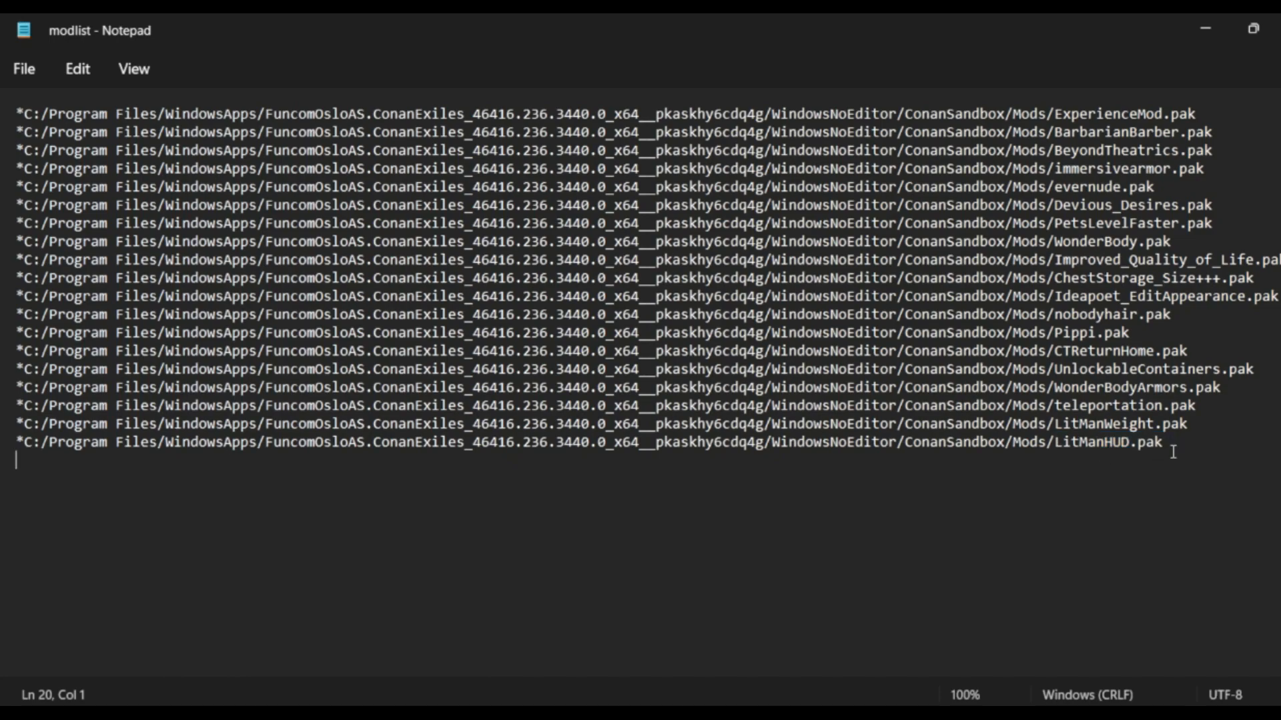
{"action": "type", "text": "LitManHUD.pak"}
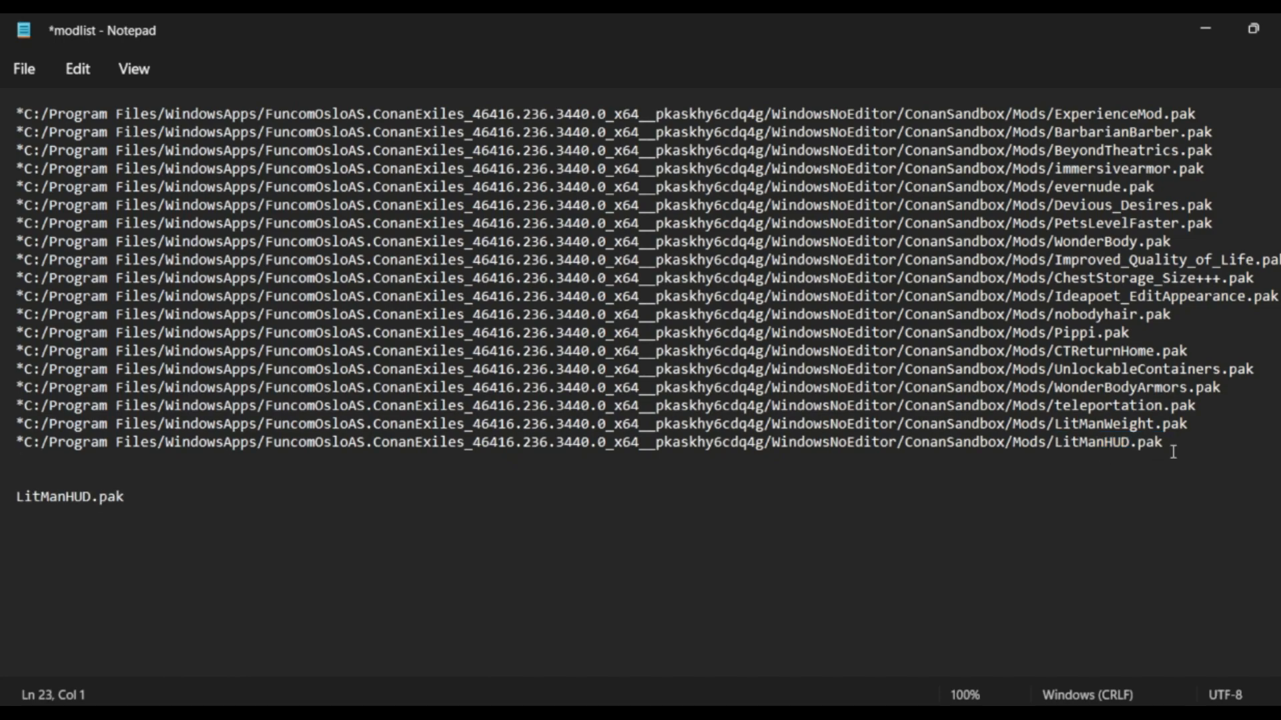
{"action": "left_click", "coordinate": [14, 495]}
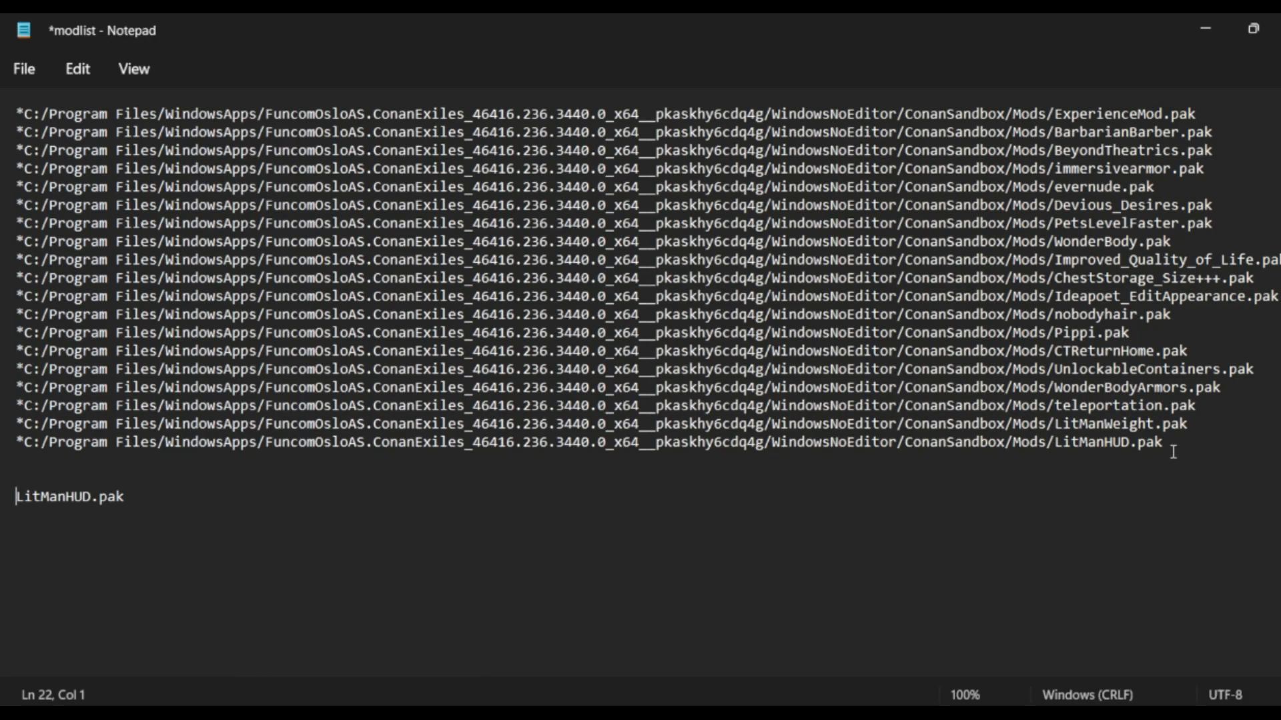
{"action": "double_click", "coordinate": [114, 496]}
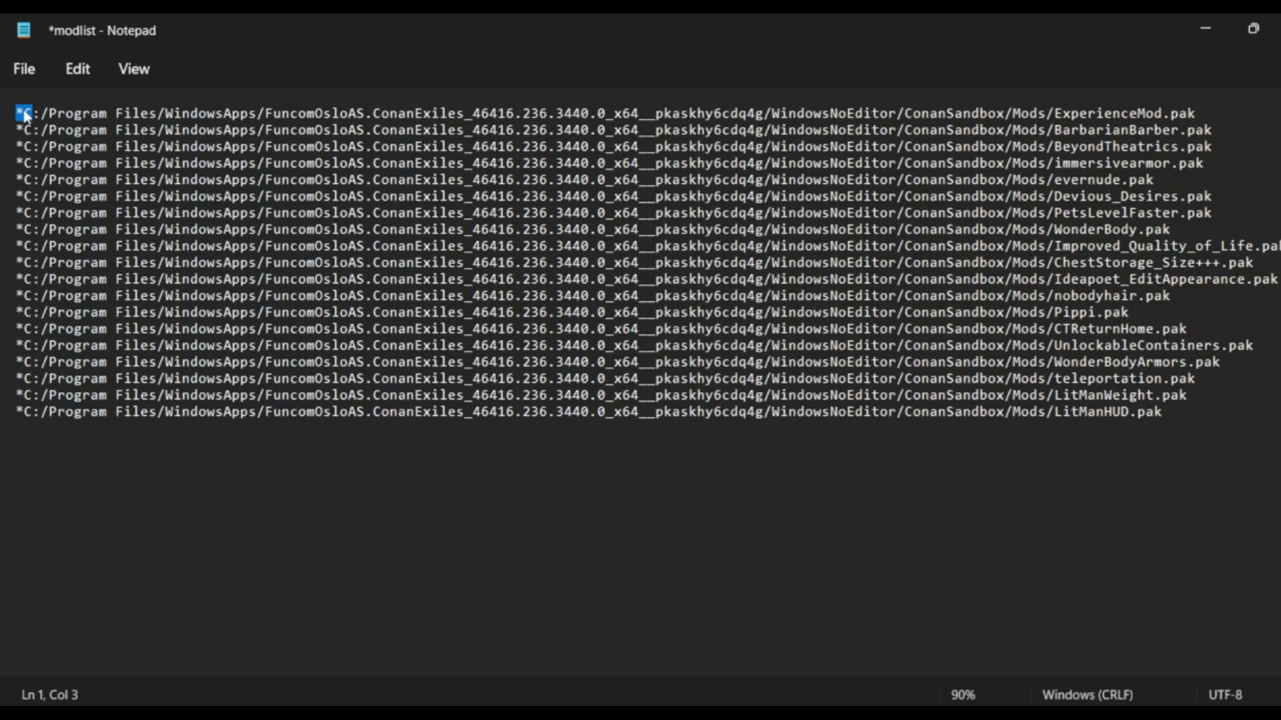
{"action": "left_click_drag", "start_coordinate": [27, 112], "coordinate": [277, 113]}
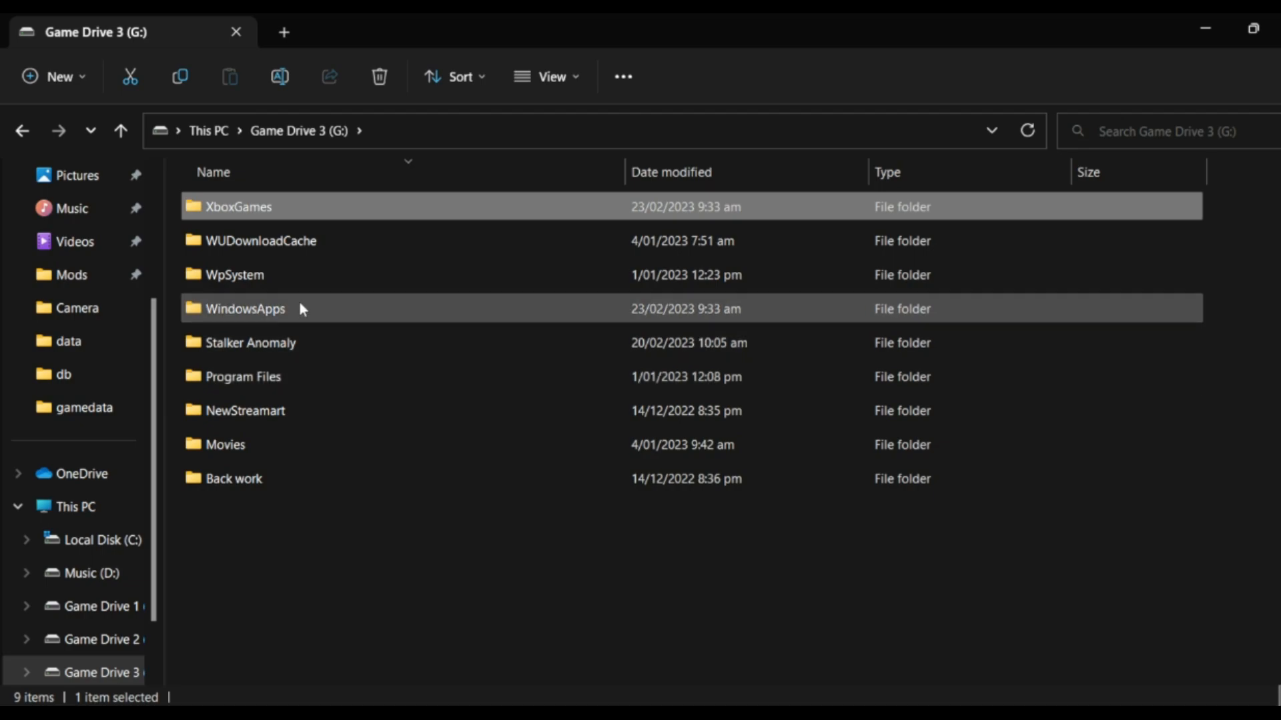
Grant access to WindowsApps, then open XboxGames > Conan Exiles > Content.
{"action": "double_click", "coordinate": [245, 309]}
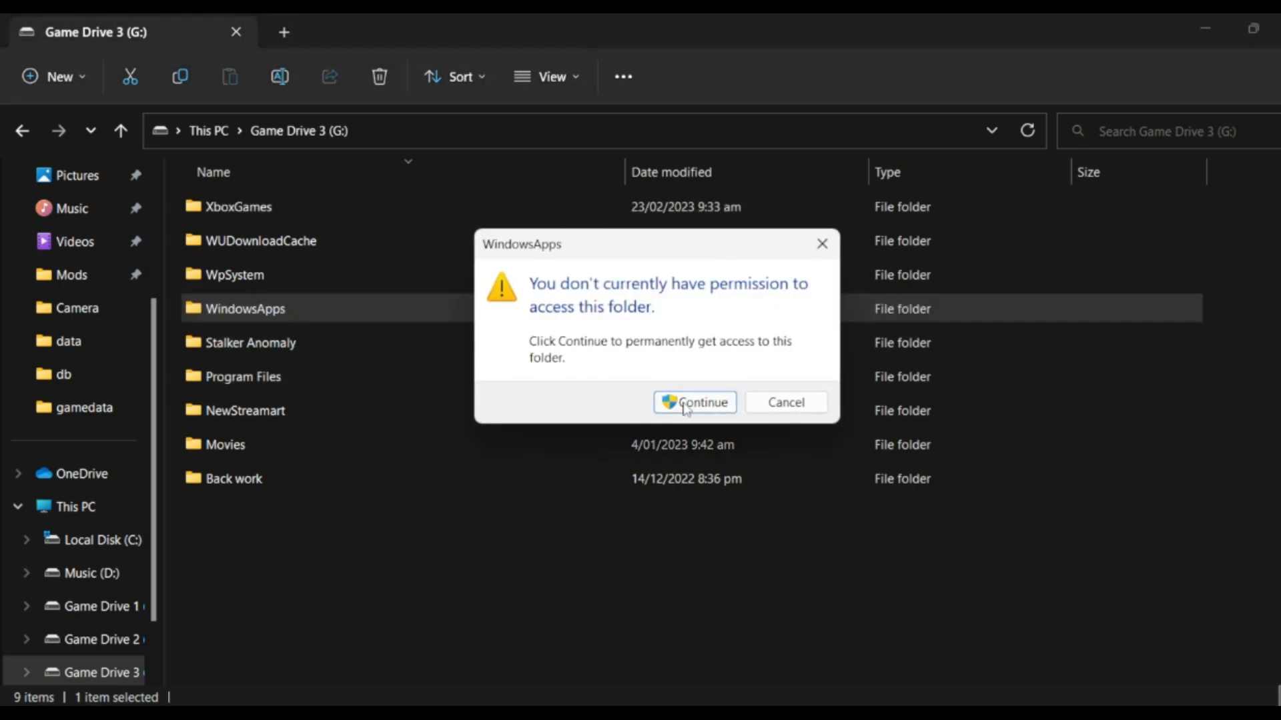
{"action": "left_click", "coordinate": [698, 401]}
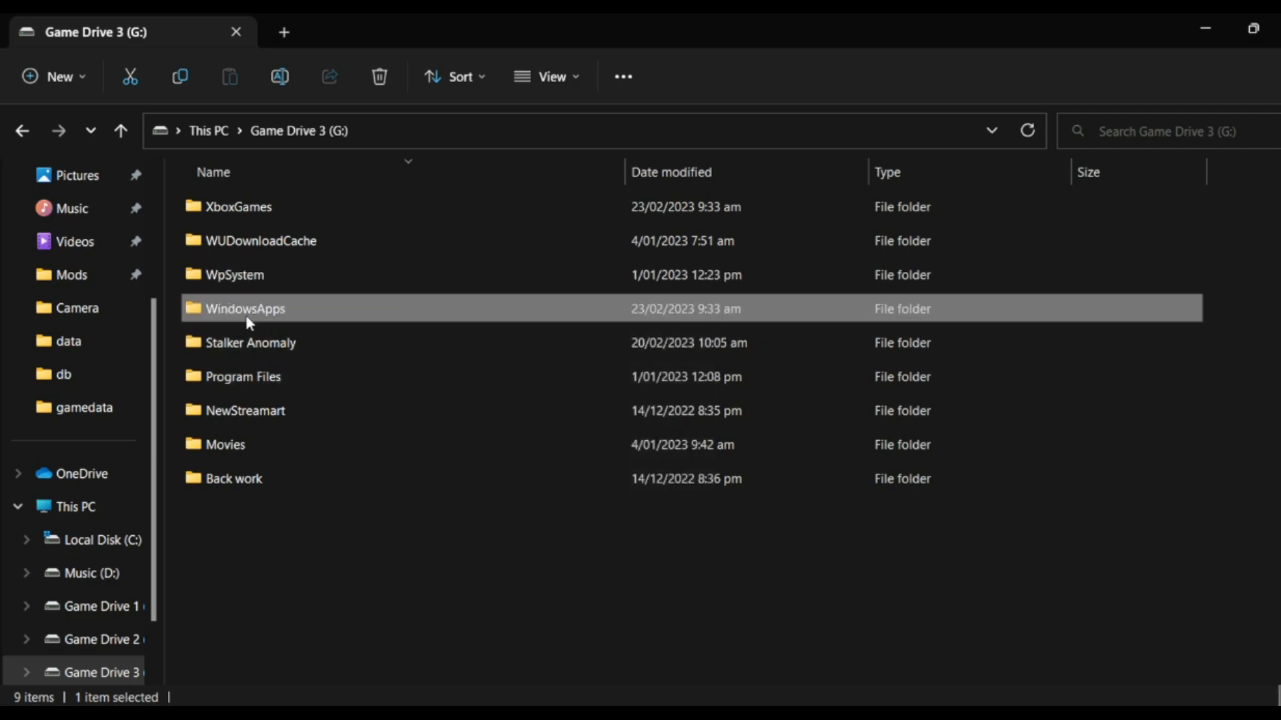
{"action": "mouse_move", "coordinate": [331, 333]}
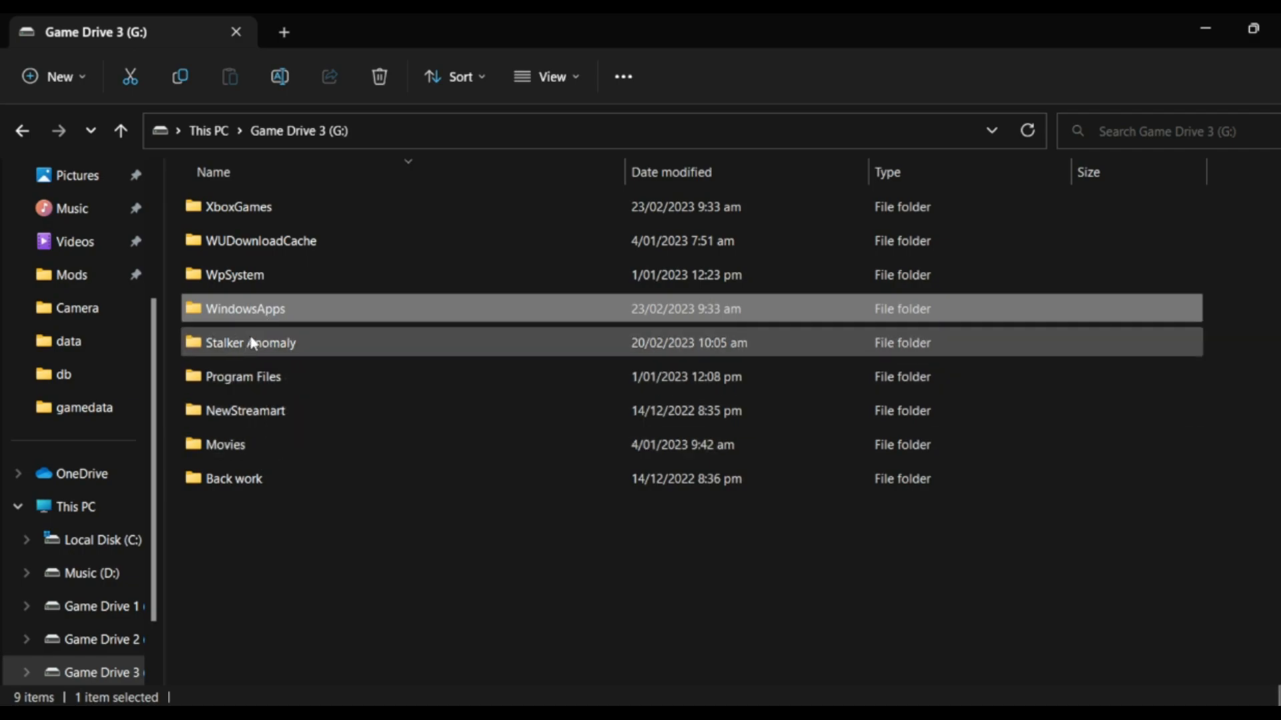
{"action": "double_click", "coordinate": [238, 206]}
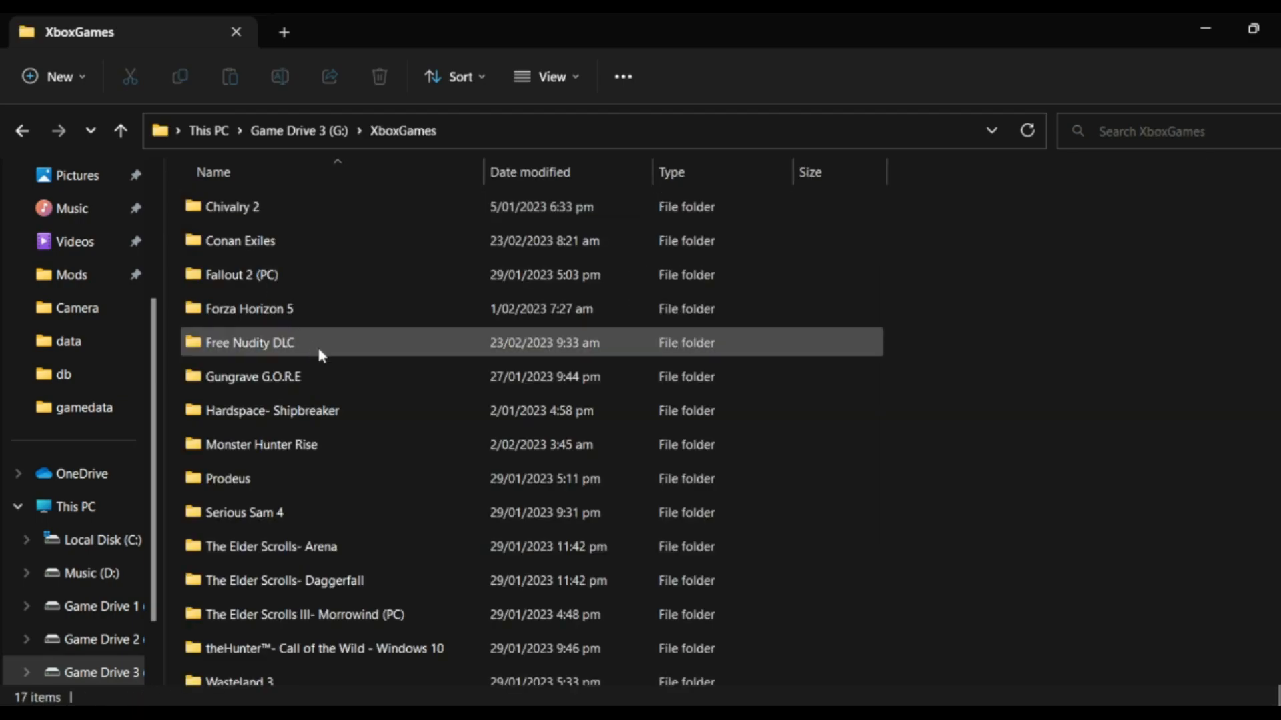
{"action": "double_click", "coordinate": [240, 240]}
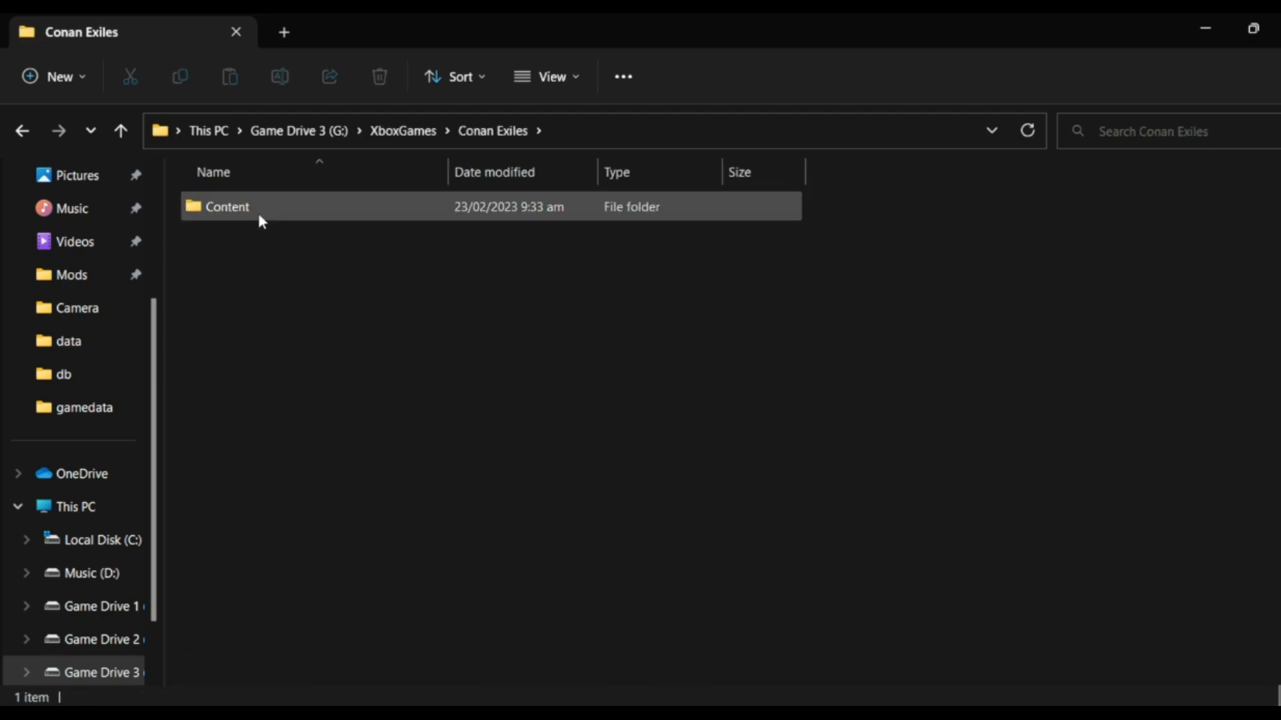
{"action": "double_click", "coordinate": [227, 207]}
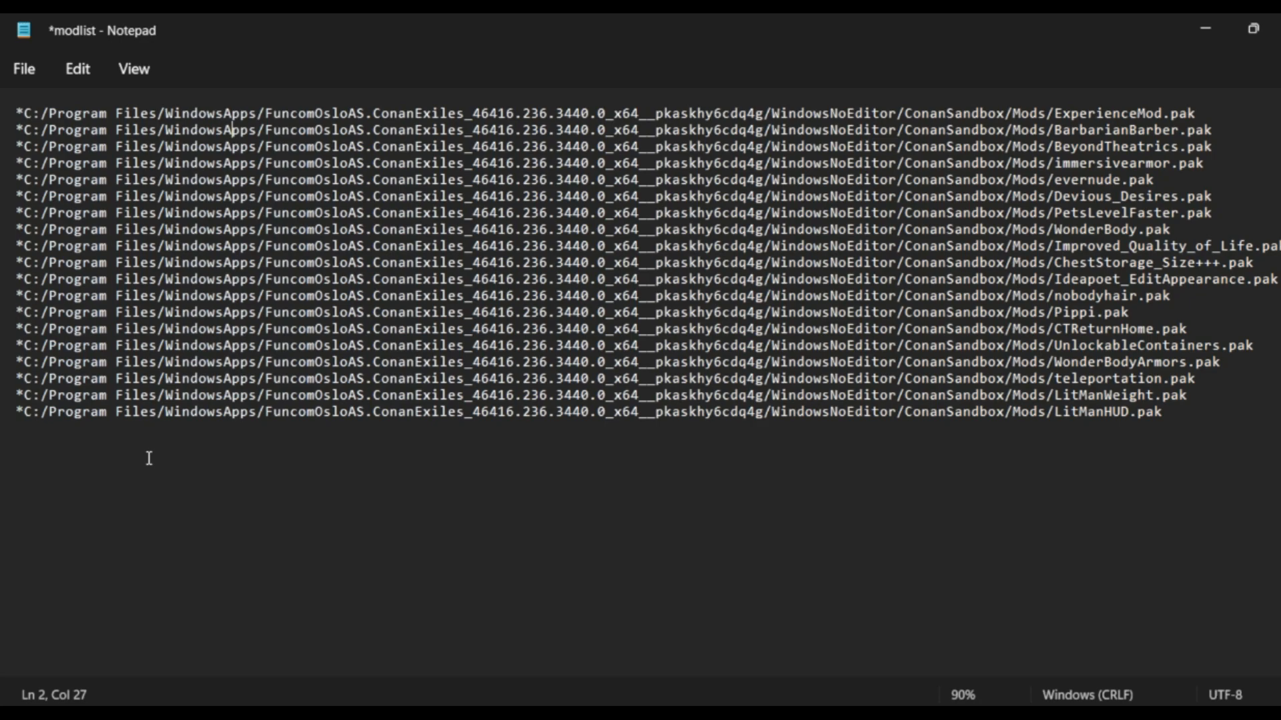
{"action": "mouse_move", "coordinate": [62, 246]}
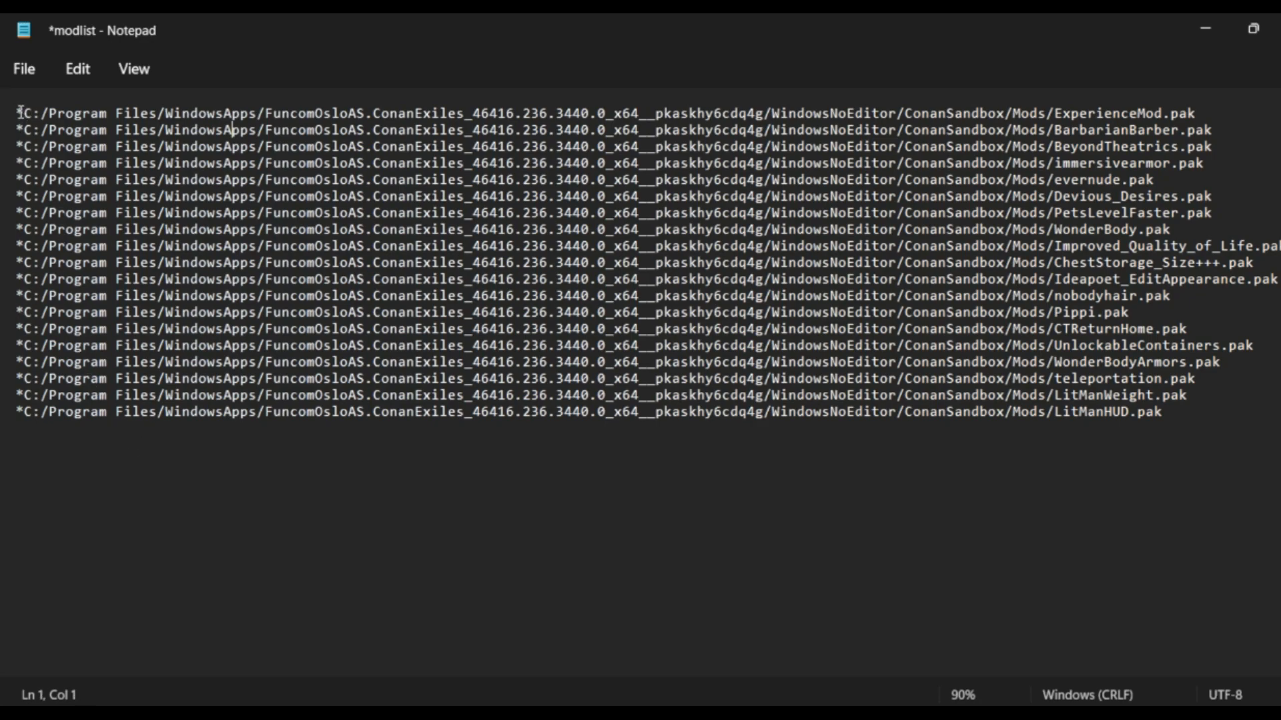
Select the shared path prefix on the first mod line, then click the last line's end.
{"action": "left_click_drag", "start_coordinate": [15, 113], "coordinate": [576, 112]}
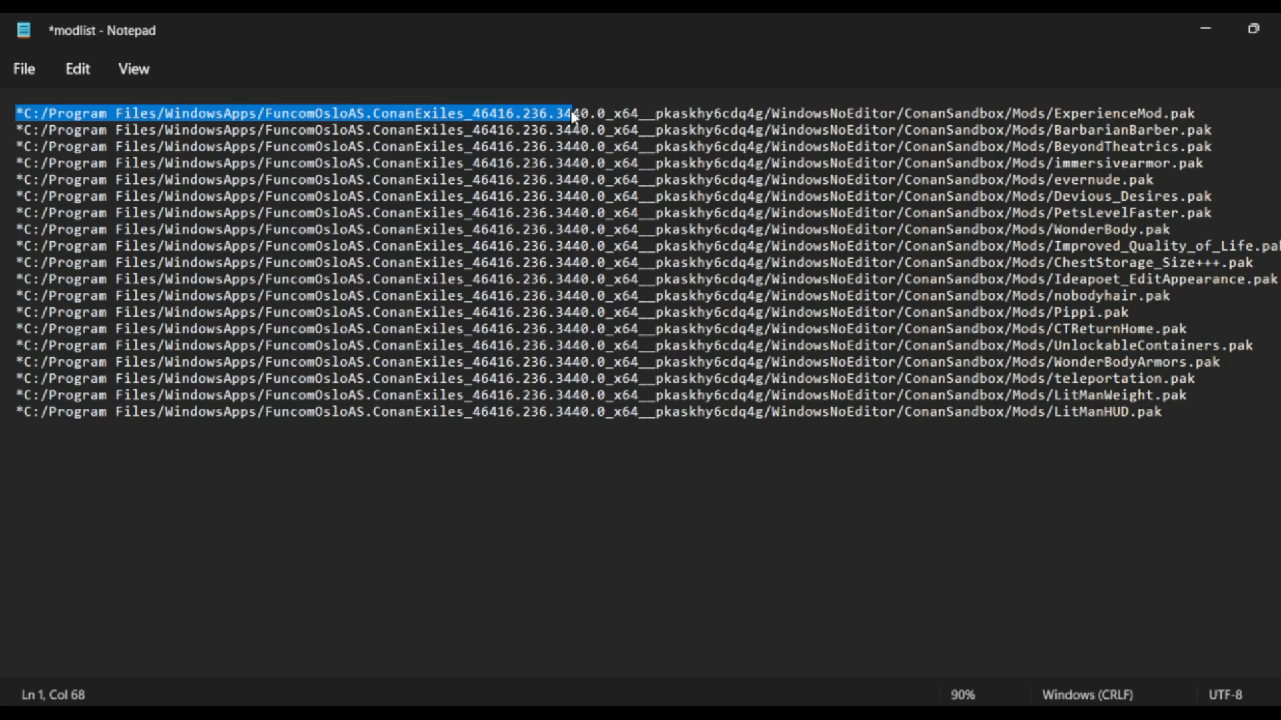
{"action": "double_click", "coordinate": [561, 113]}
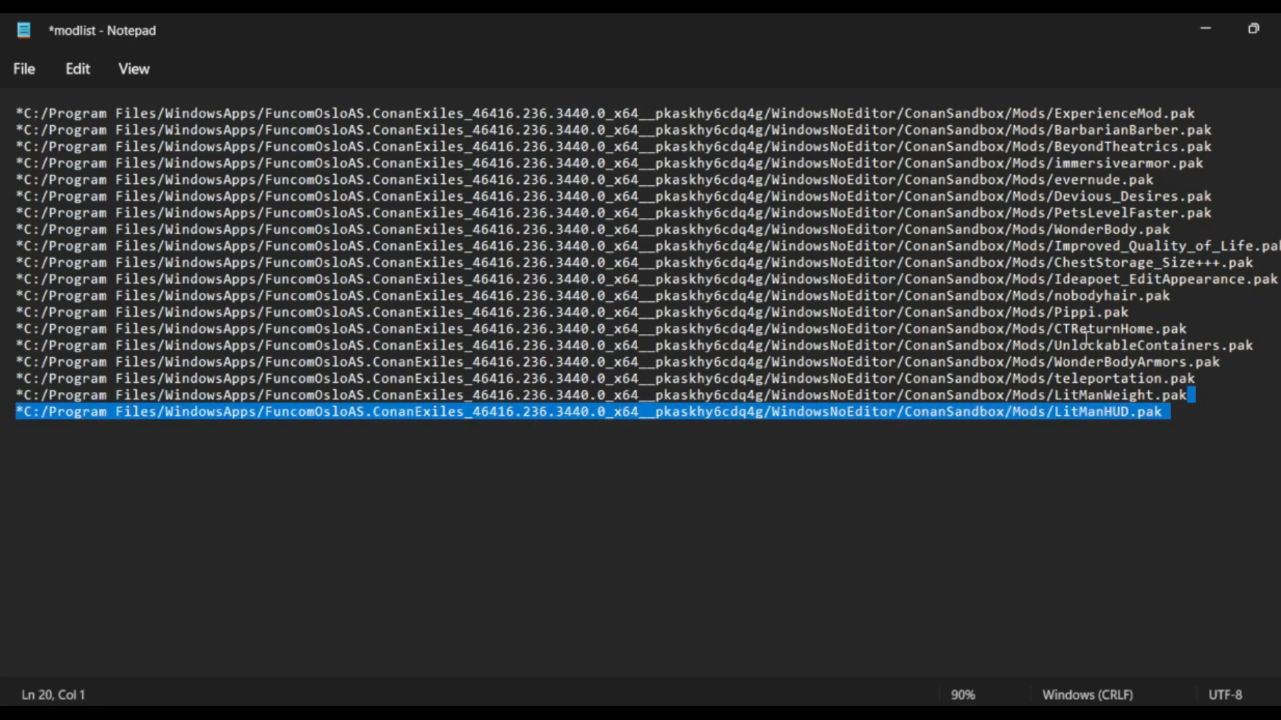
{"action": "left_click", "coordinate": [1130, 229]}
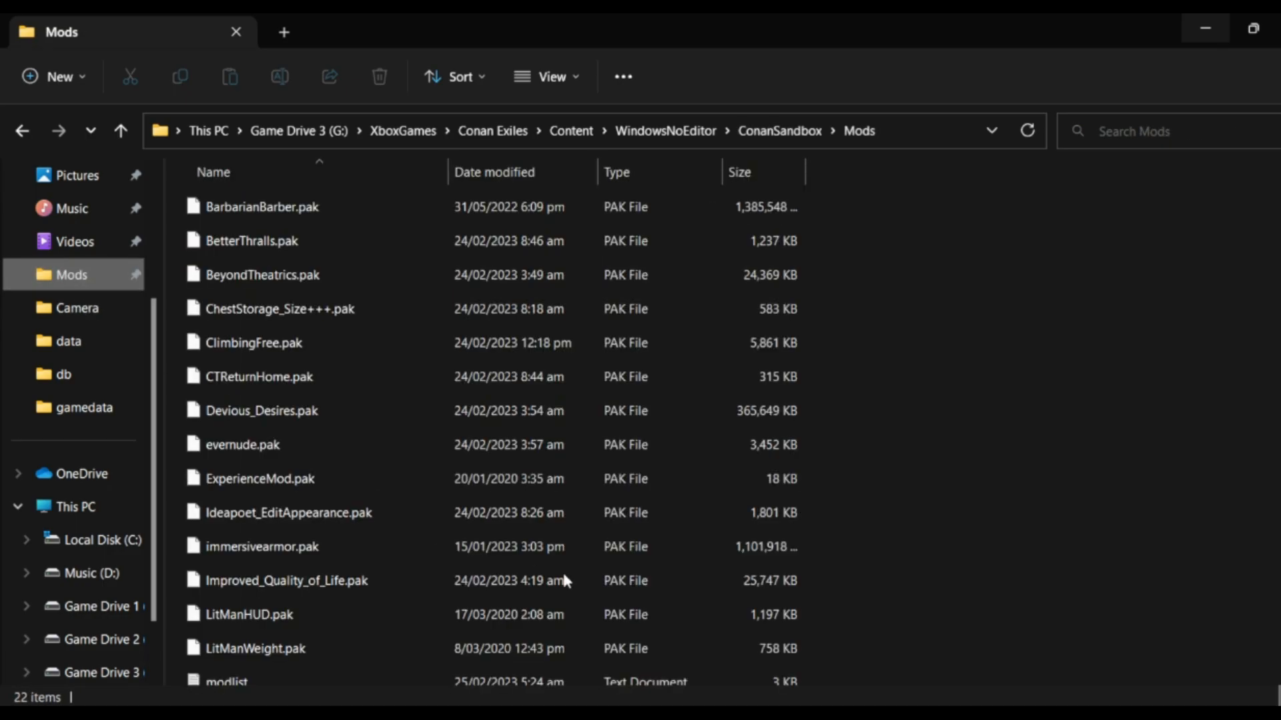
Scroll through the Mods folder listing of .pak files and the modlist.
{"action": "scroll", "scroll_direction": "down", "scroll_amount": 3}
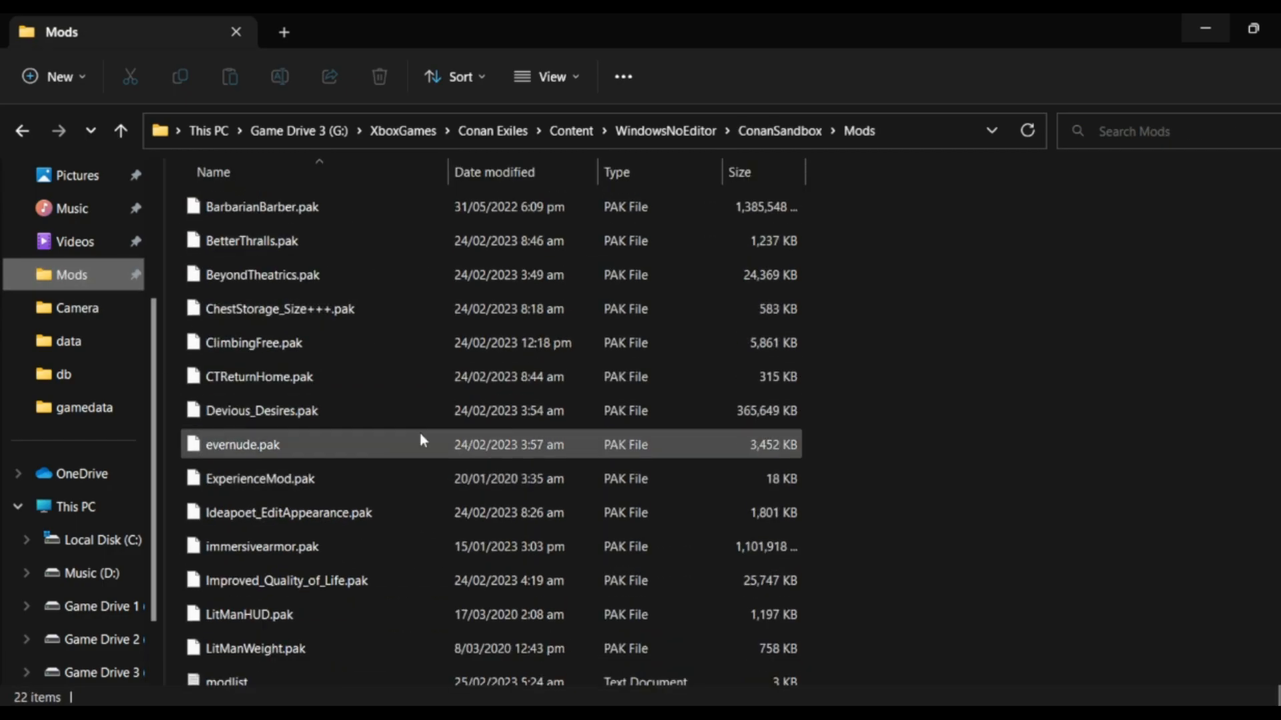
{"action": "mouse_move", "coordinate": [259, 376]}
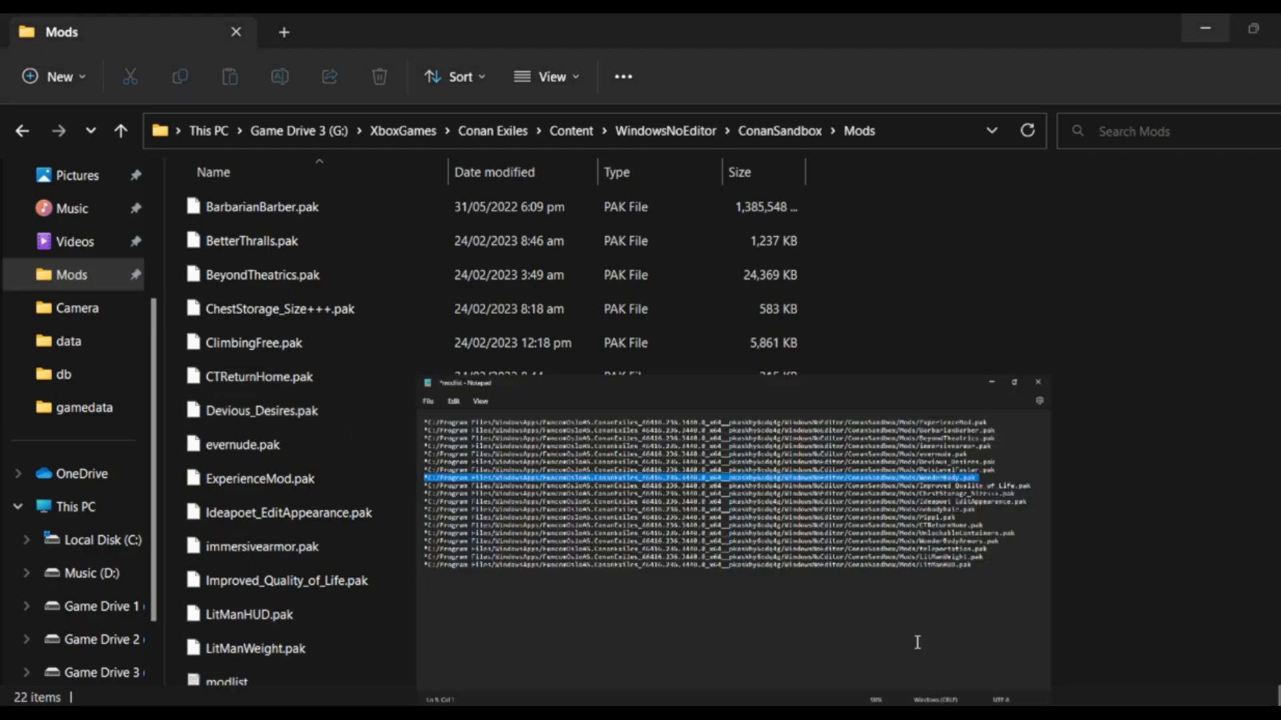
{"action": "left_click", "coordinate": [1013, 382]}
{"action": "type", "text": "uwph"}
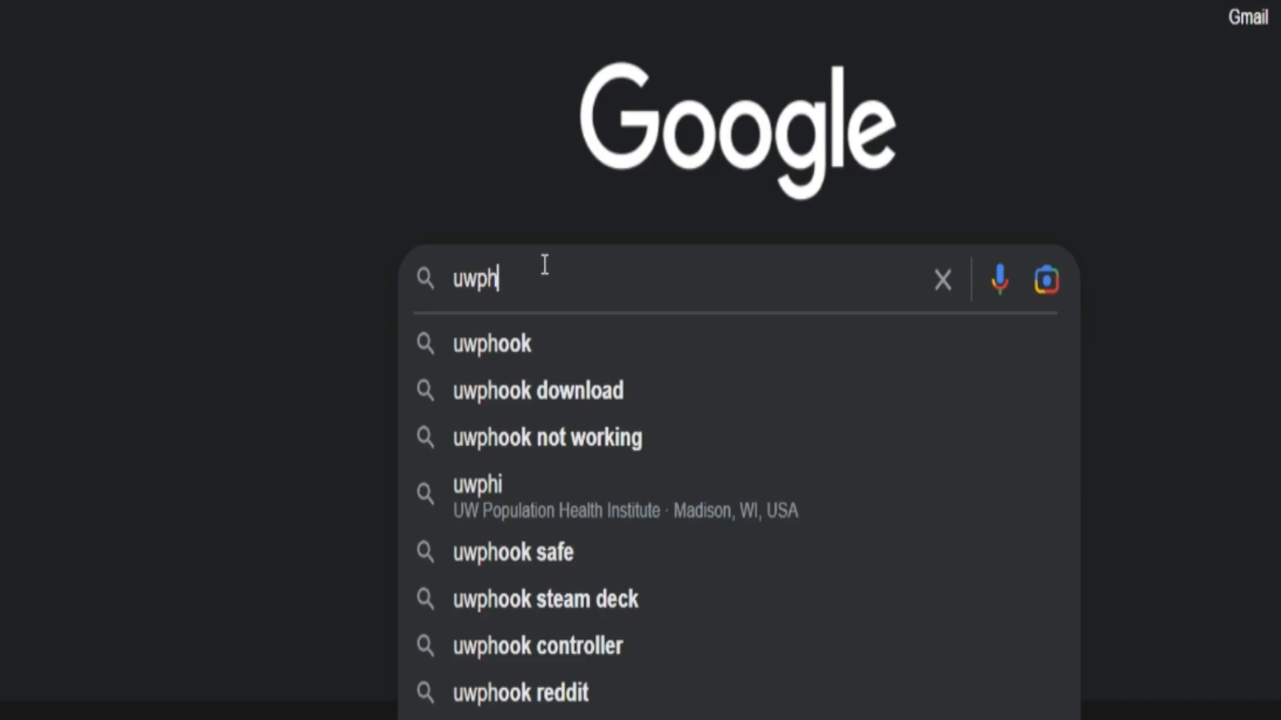
Choose the uwphook suggestion and open the BrianLima/UWPHook GitHub result.
{"action": "left_click", "coordinate": [491, 343]}
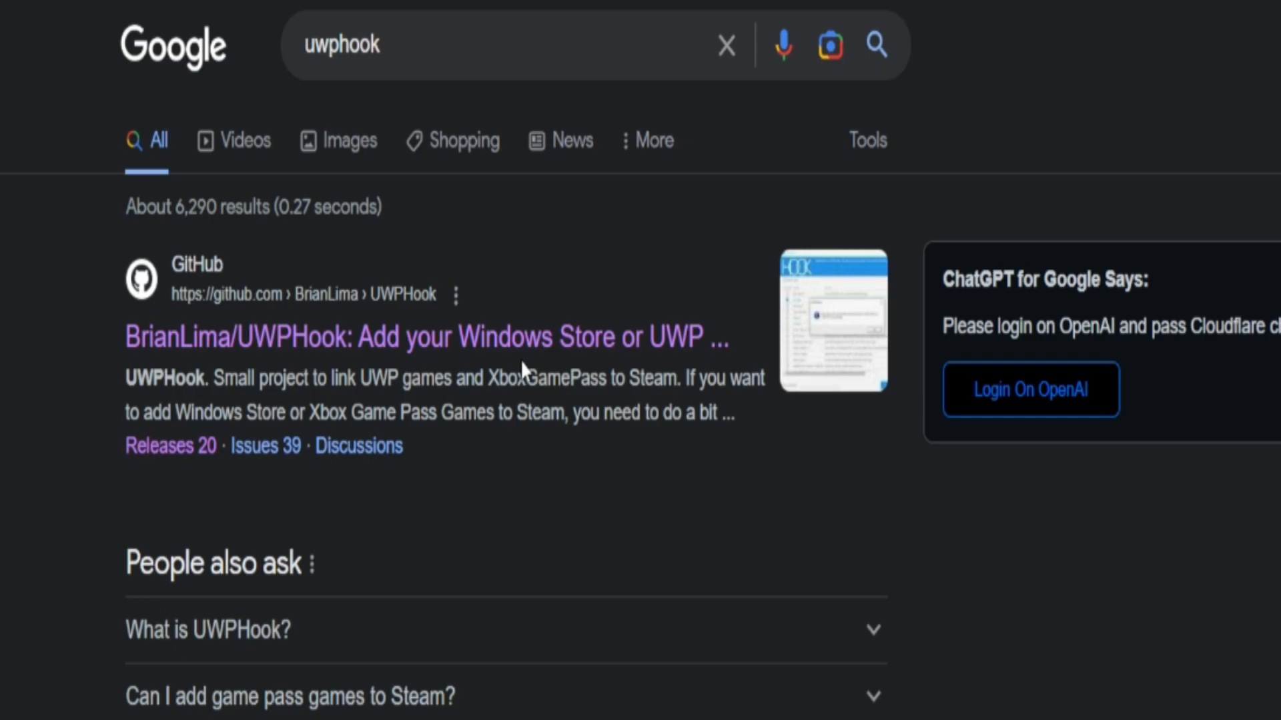
{"action": "left_click", "coordinate": [426, 337]}
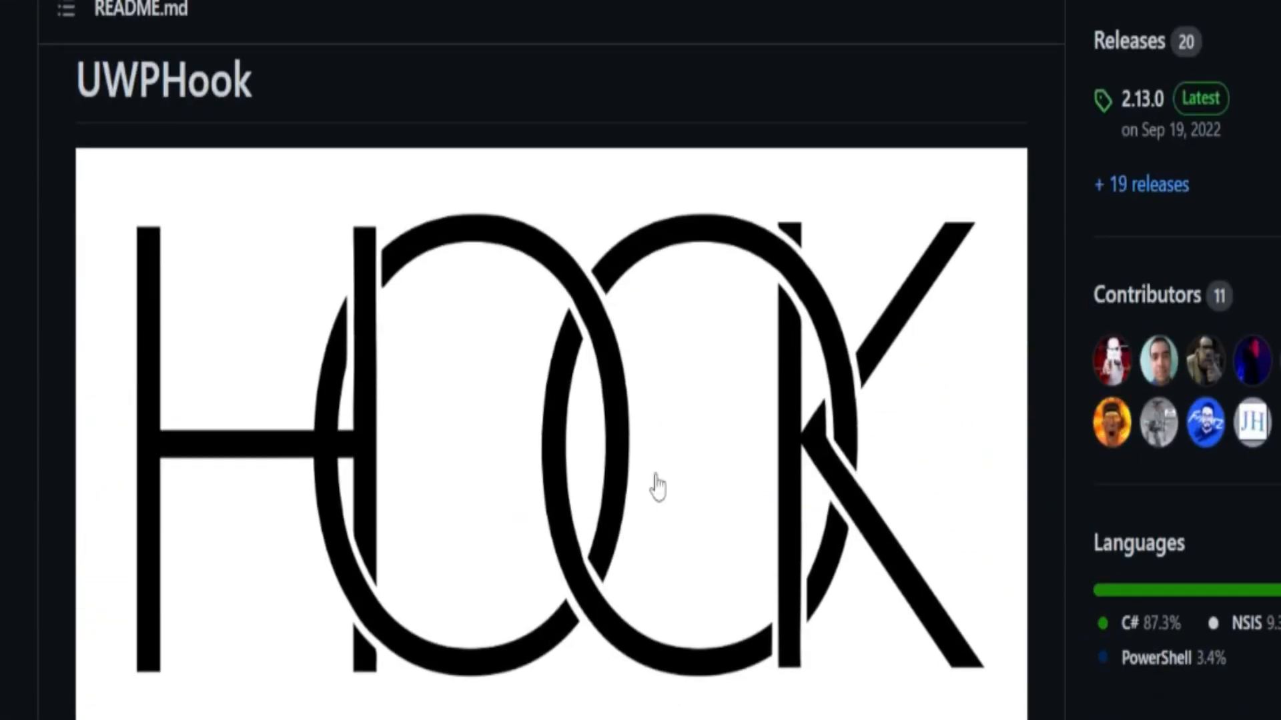
{"action": "scroll", "scroll_direction": "down", "scroll_amount": 3}
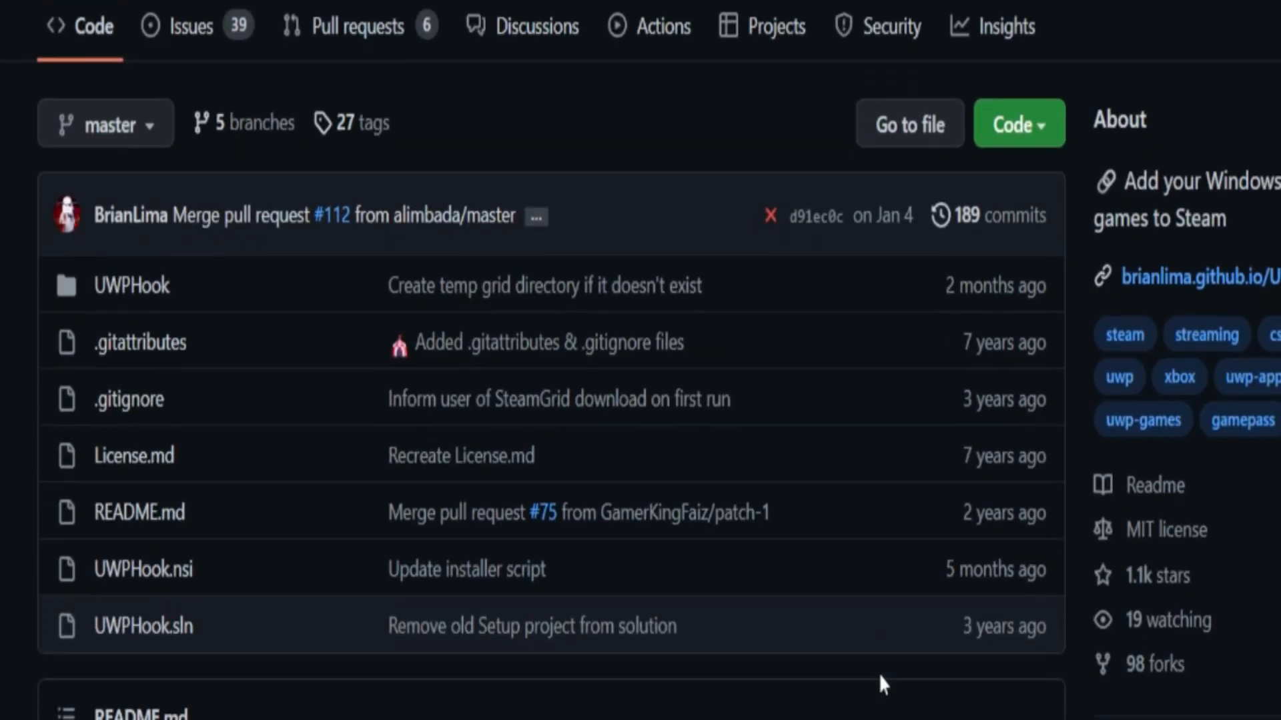
{"action": "scroll", "scroll_direction": "down", "scroll_amount": 3}
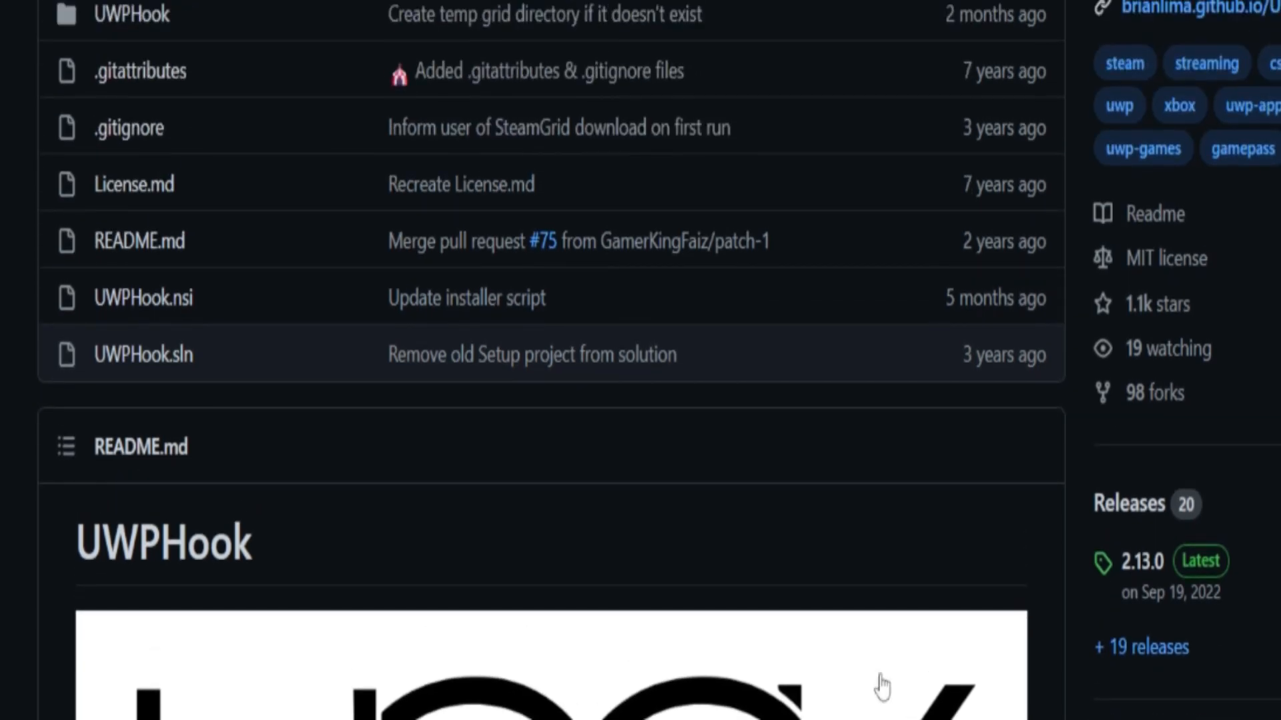
{"action": "scroll", "scroll_direction": "down", "scroll_amount": 3}
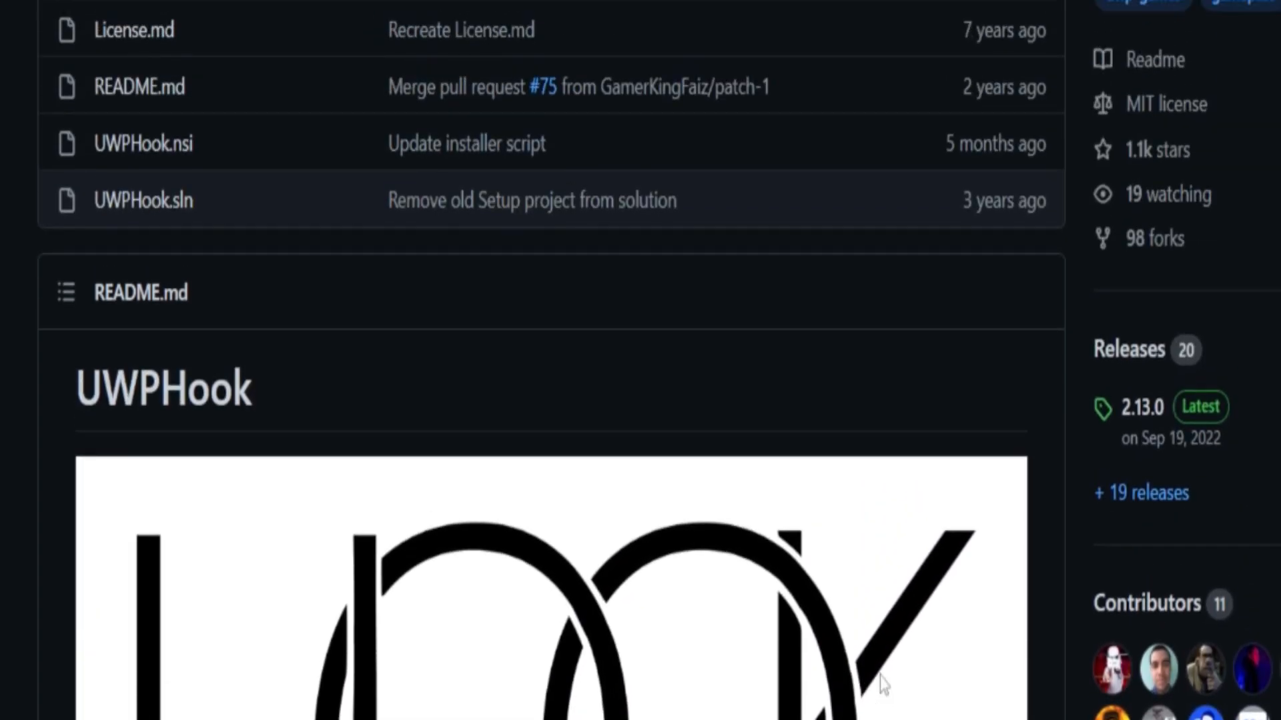
{"action": "scroll", "scroll_direction": "down", "scroll_amount": 3}
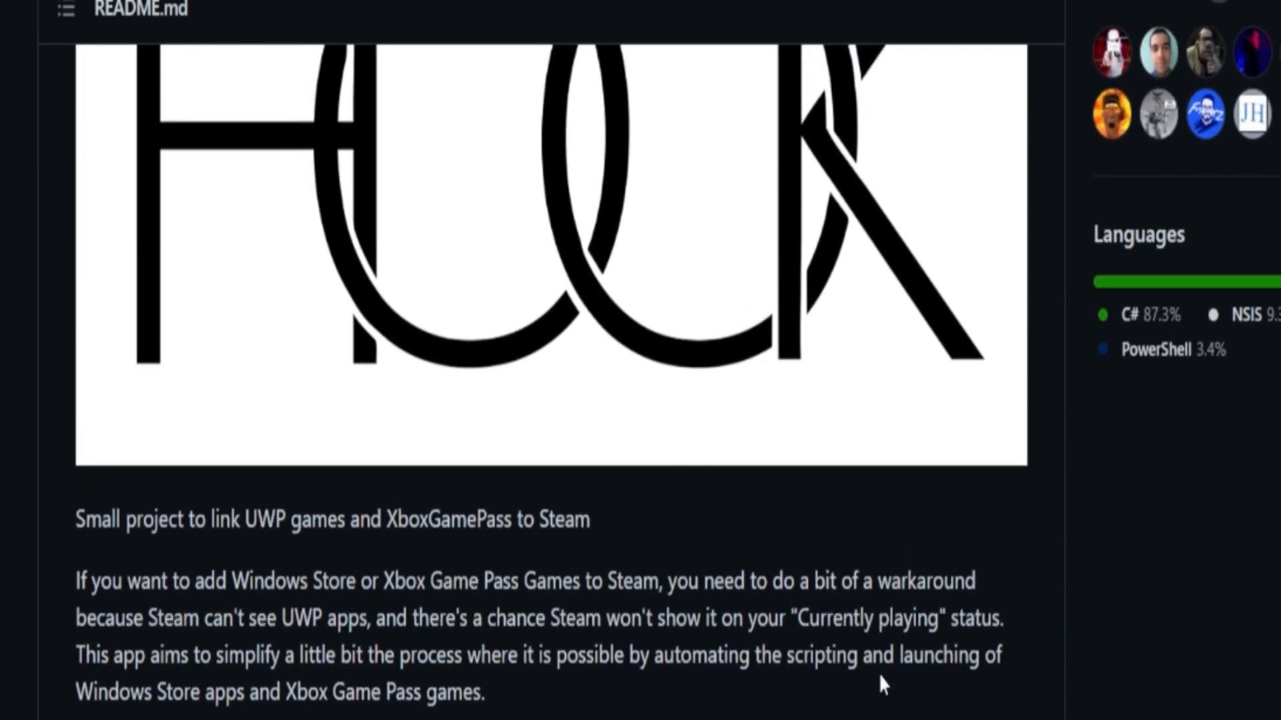
{"action": "scroll", "scroll_direction": "down", "scroll_amount": 3}
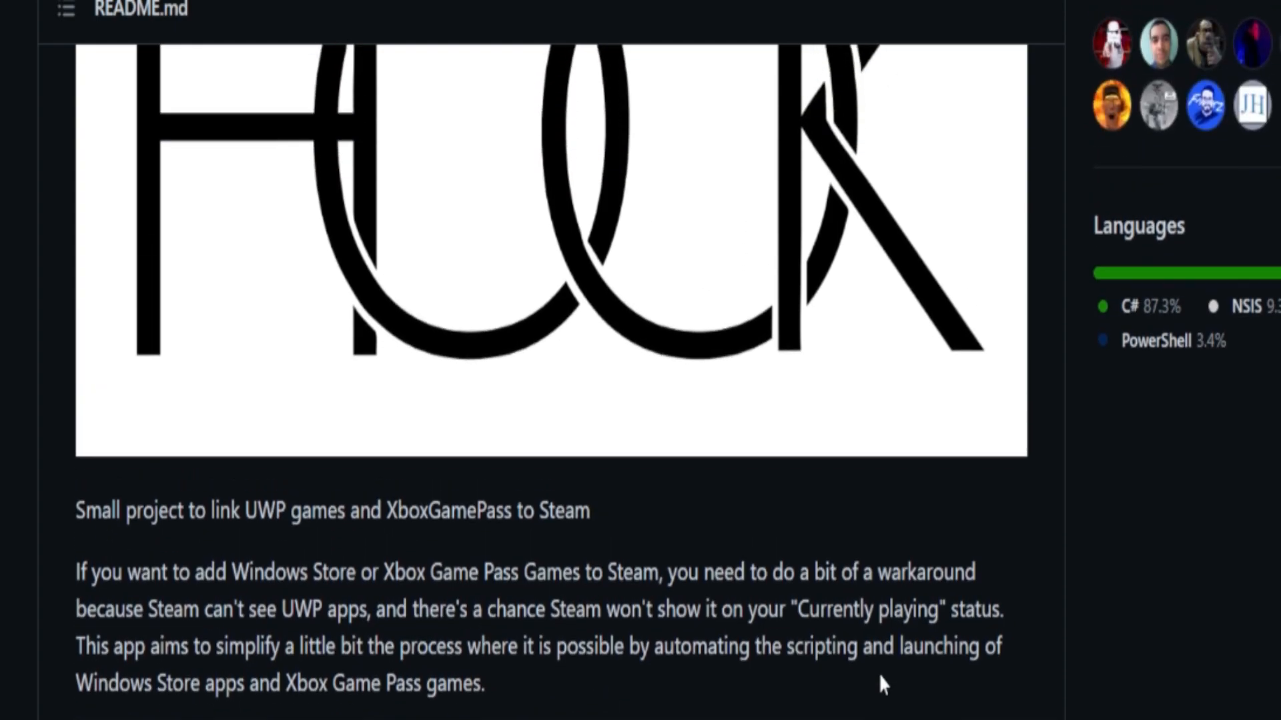
{"action": "scroll", "scroll_direction": "down", "scroll_amount": 3}
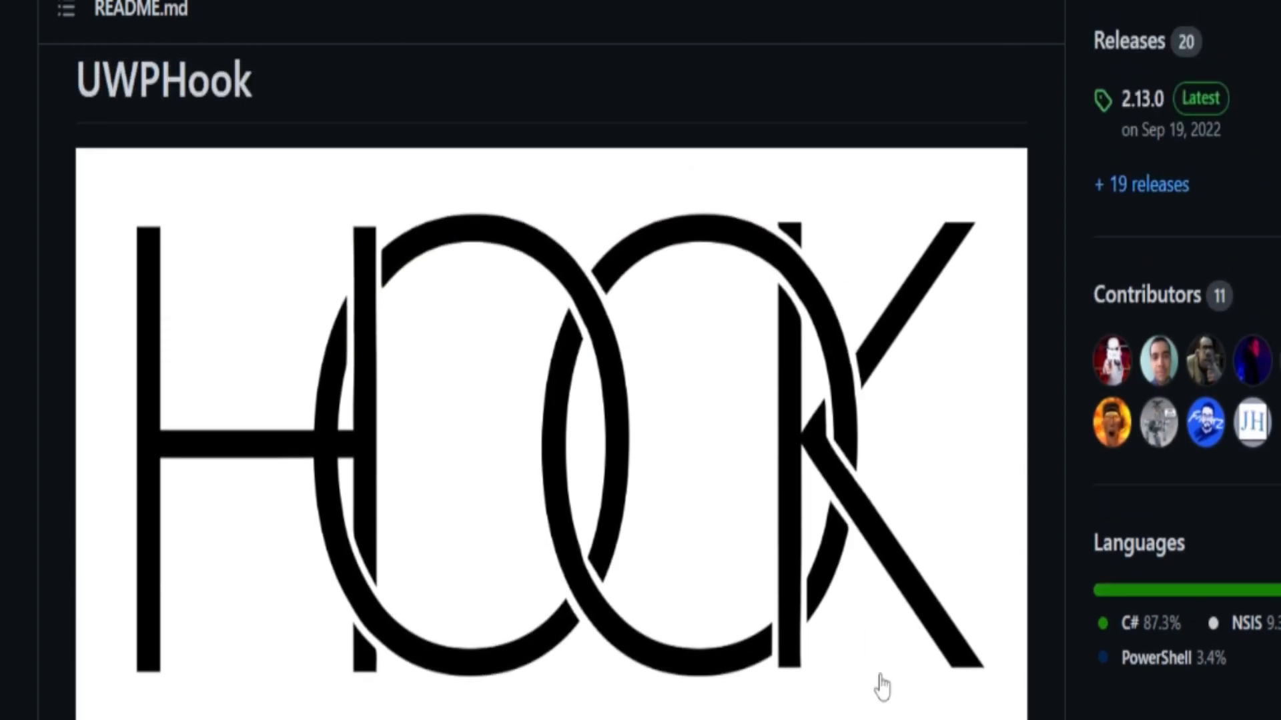
{"action": "scroll", "scroll_direction": "down", "scroll_amount": 3}
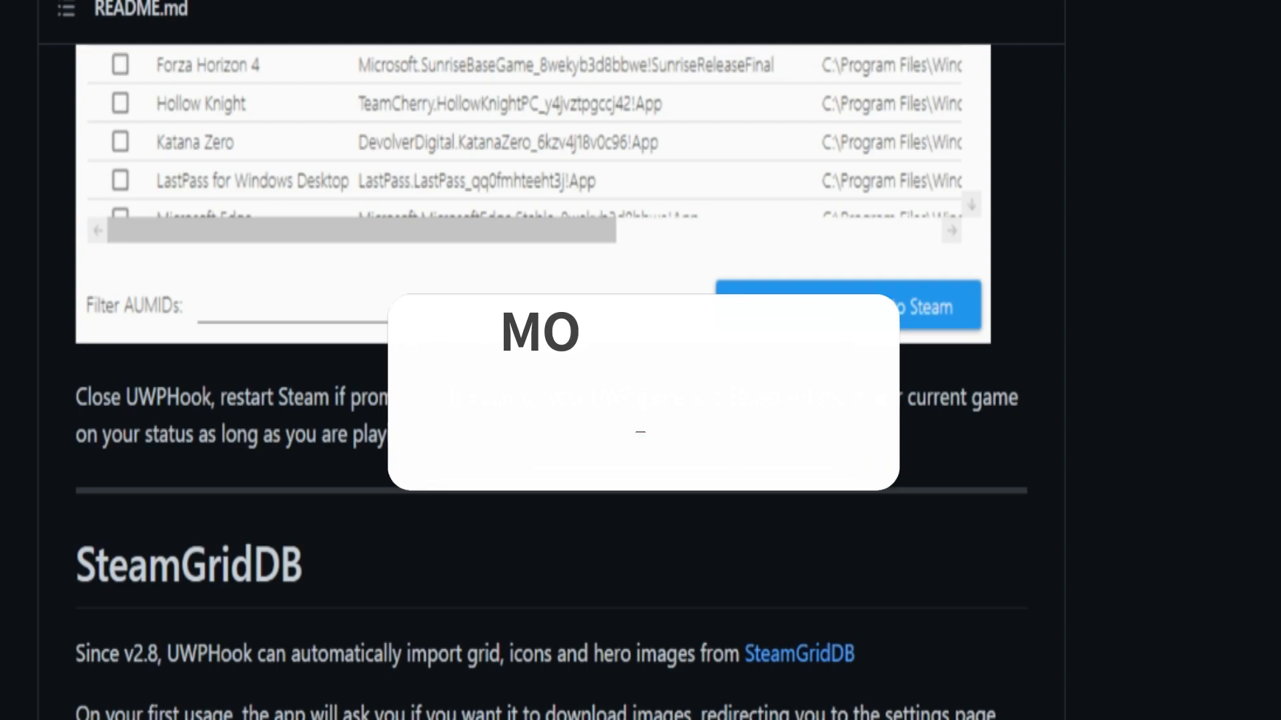